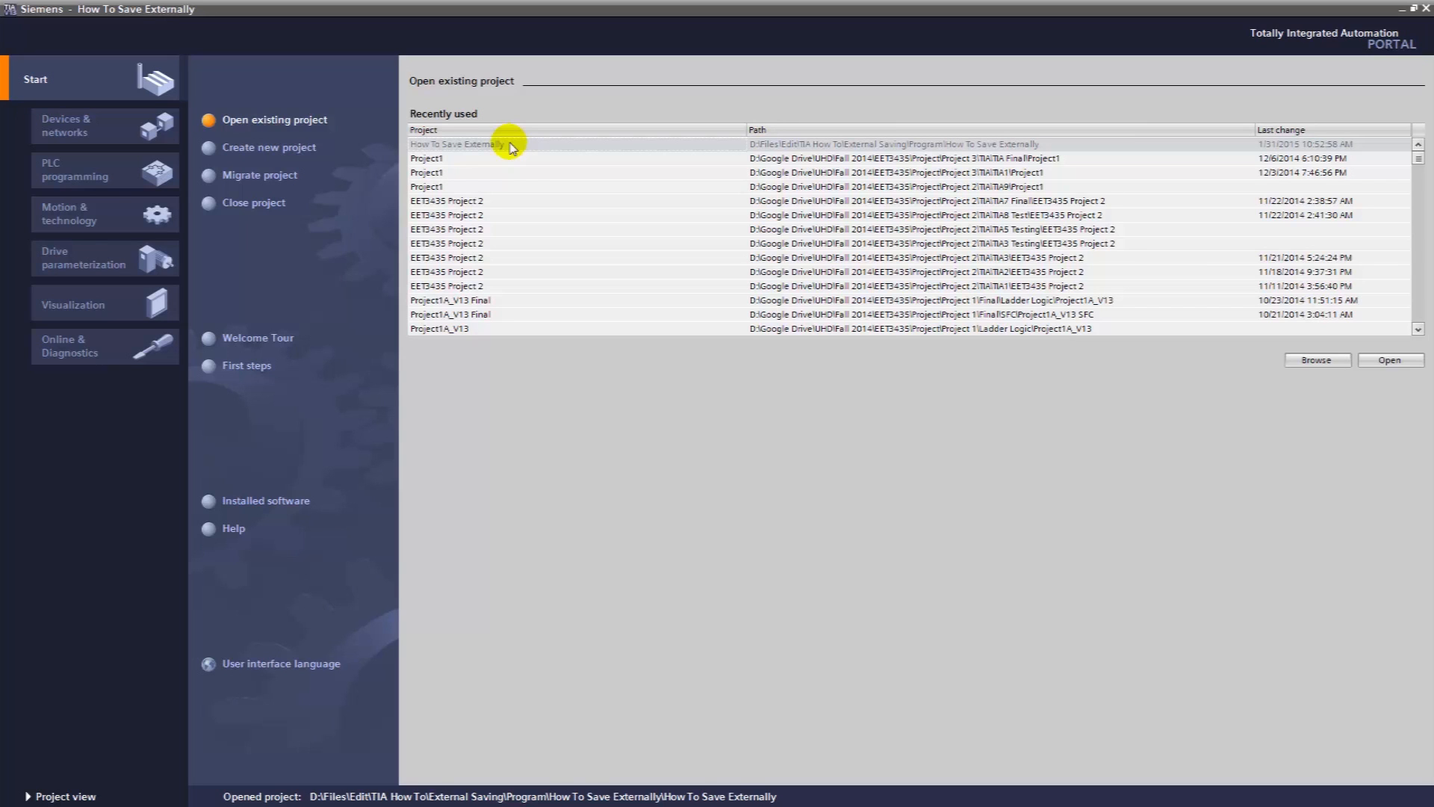
Open the How To Save Externally project from the recently used projects list.
{"action": "left_click", "coordinate": [457, 133]}
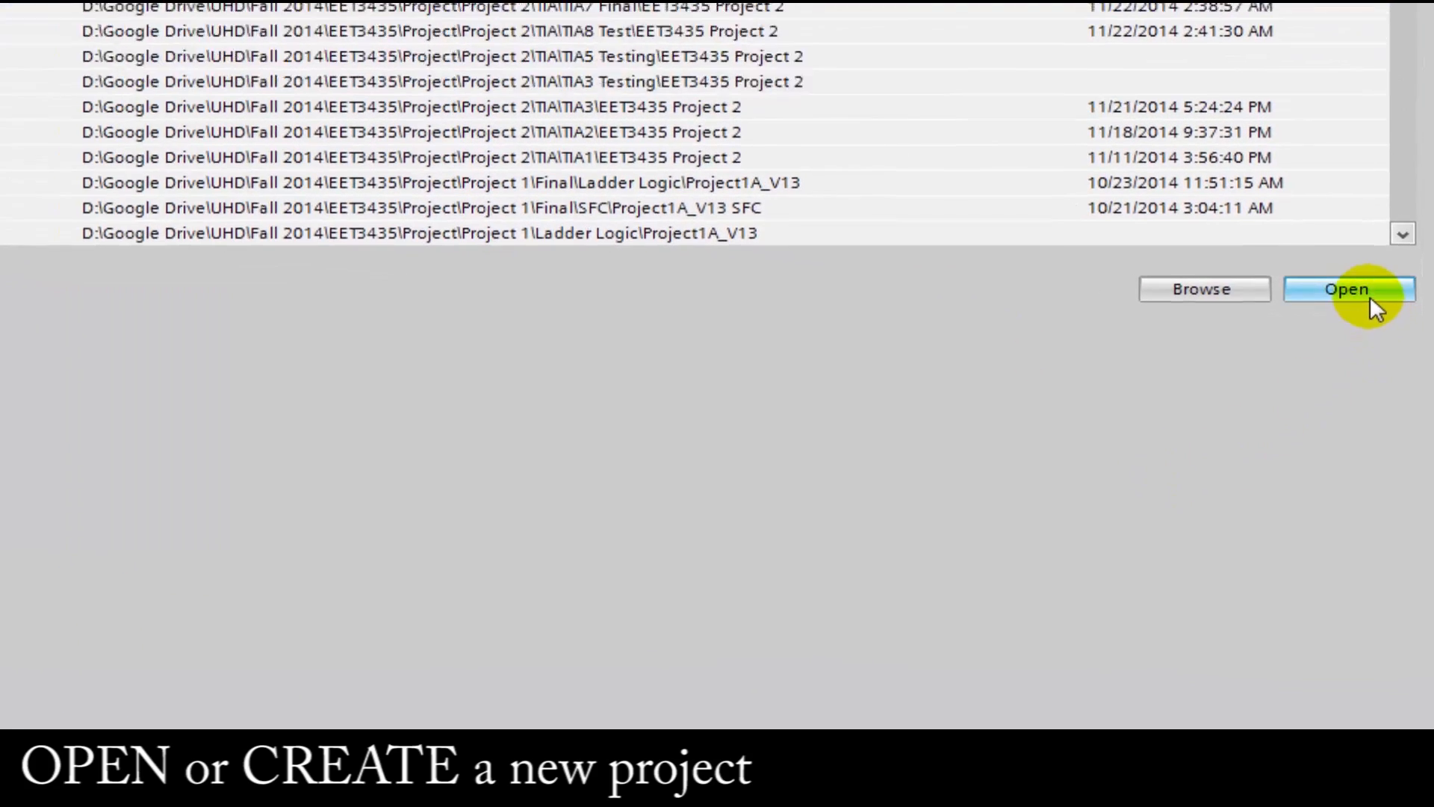
{"action": "left_click", "coordinate": [1346, 290]}
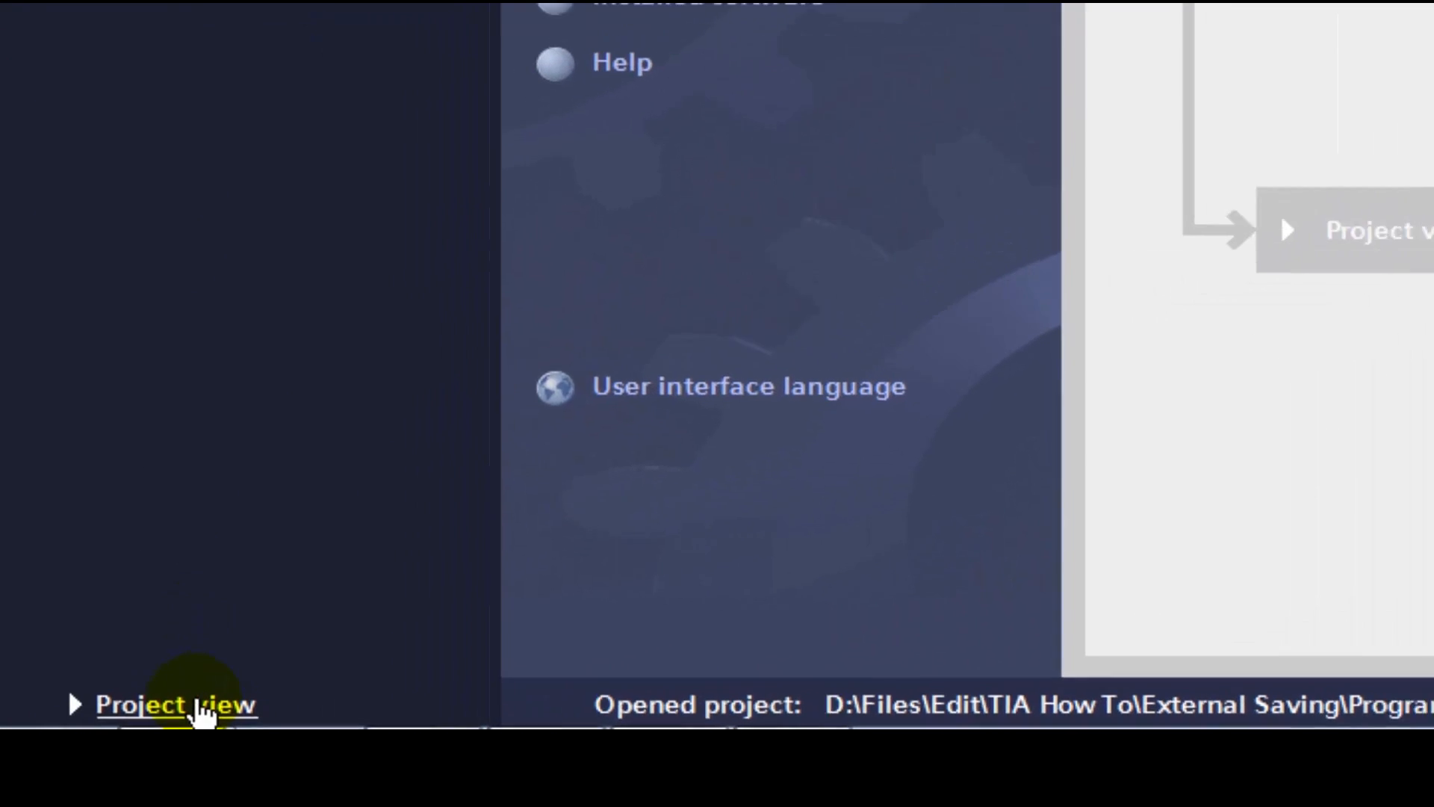
In Project view, expand PLC_1 > Program blocks and open Main [OB1].
{"action": "left_click", "coordinate": [173, 704]}
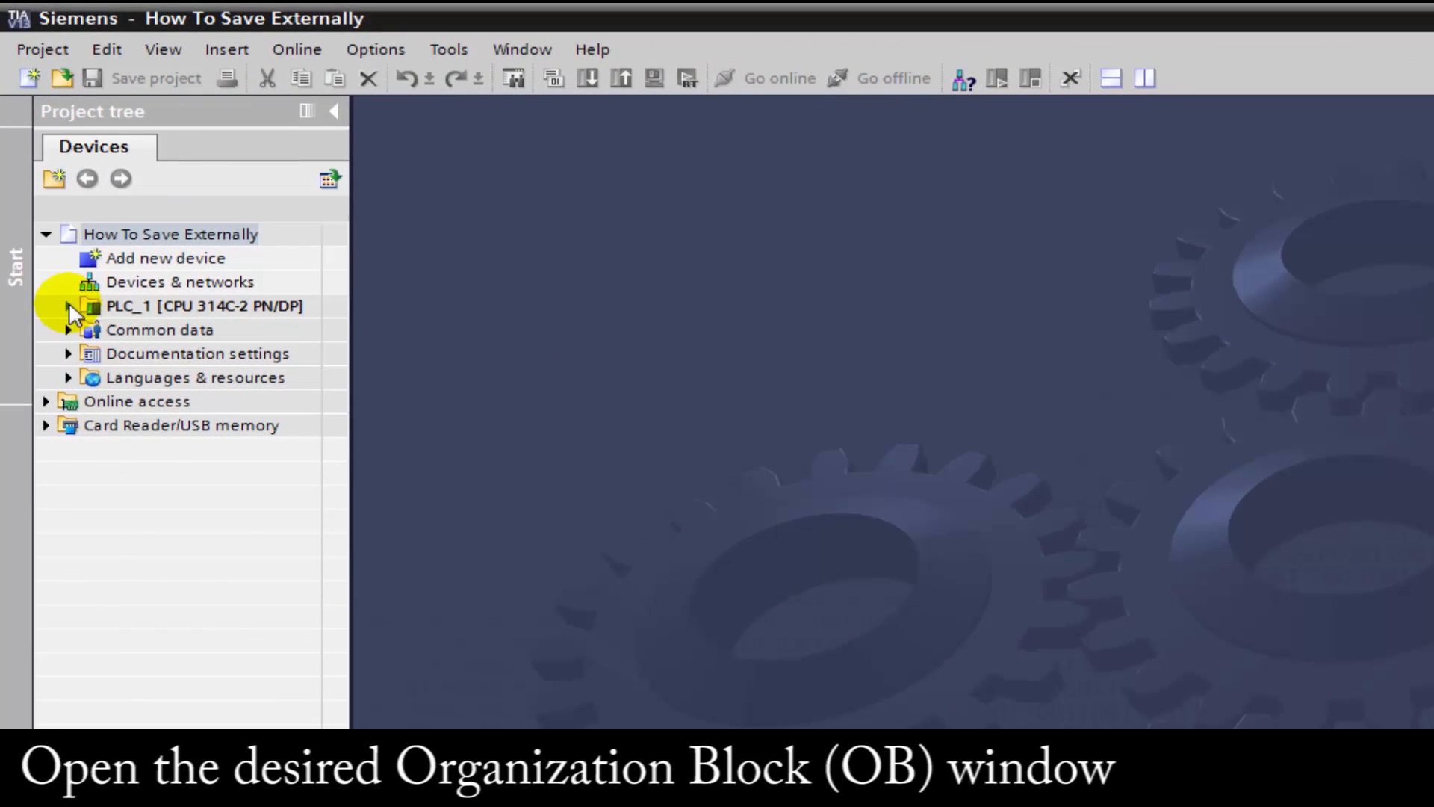
{"action": "left_click", "coordinate": [68, 306]}
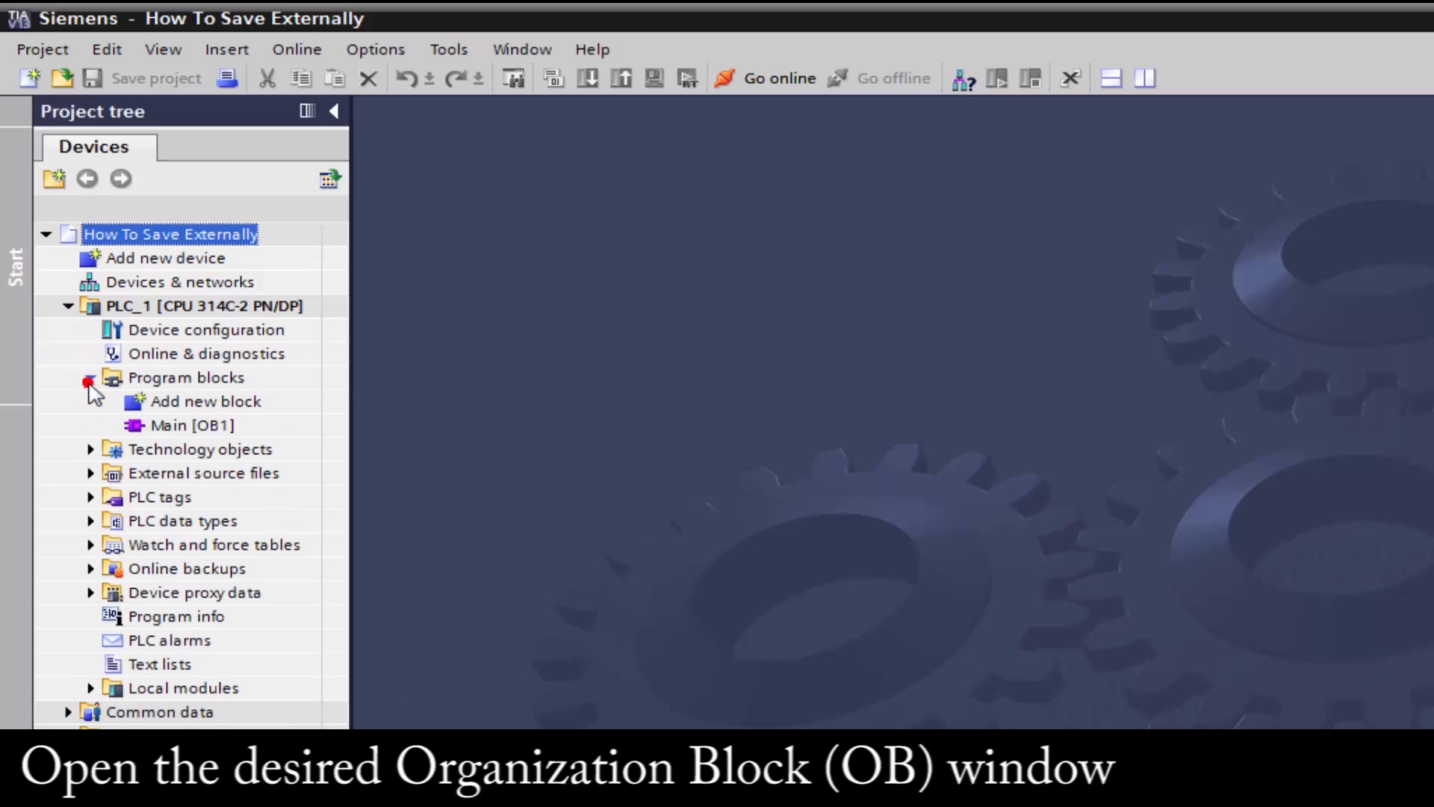
{"action": "left_click", "coordinate": [192, 424]}
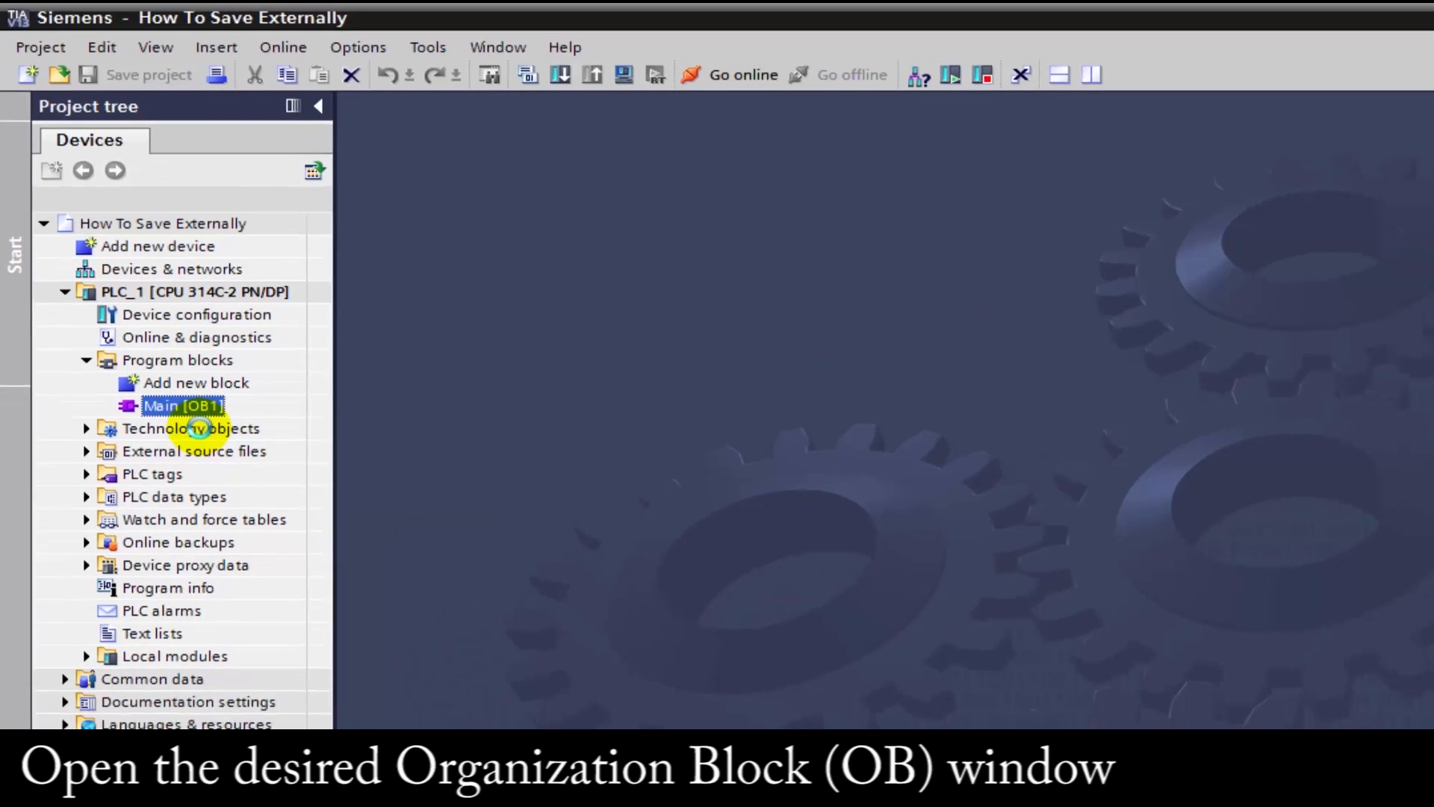
{"action": "double_click", "coordinate": [180, 404]}
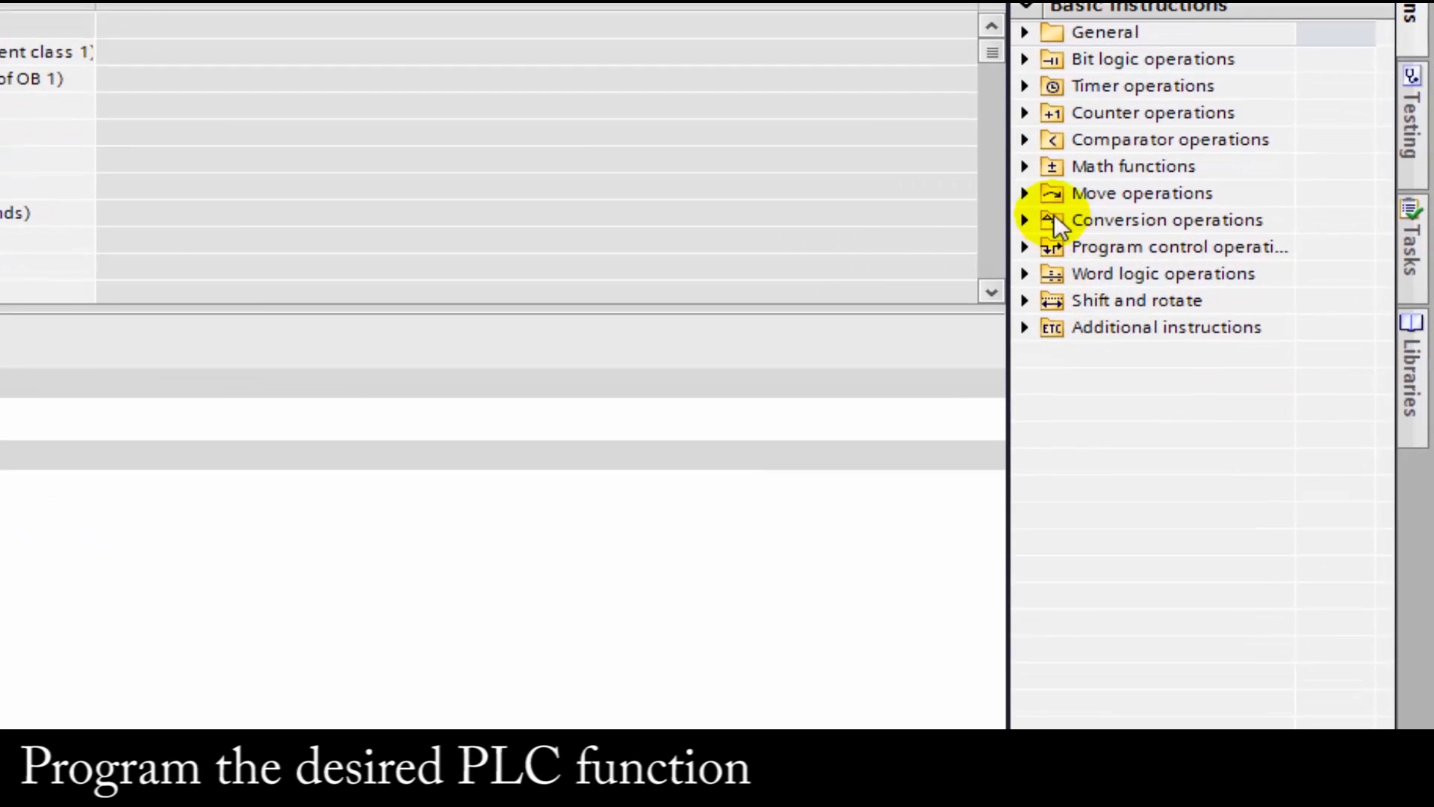
Insert a MOVE in Network 1 with IN %IW800:P and OUT1 %MW100.
{"action": "left_click", "coordinate": [1024, 193]}
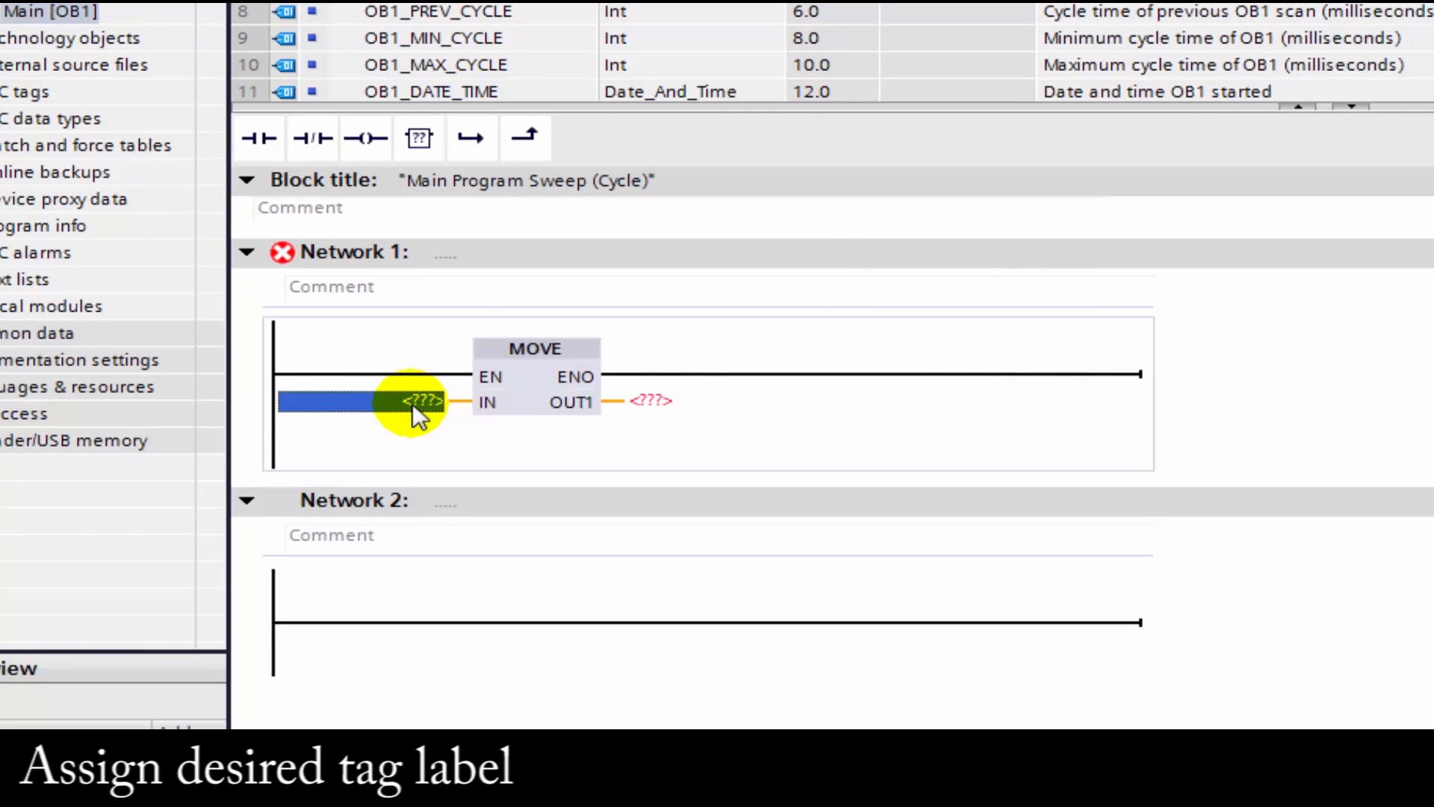
{"action": "type", "text": "PIW"}
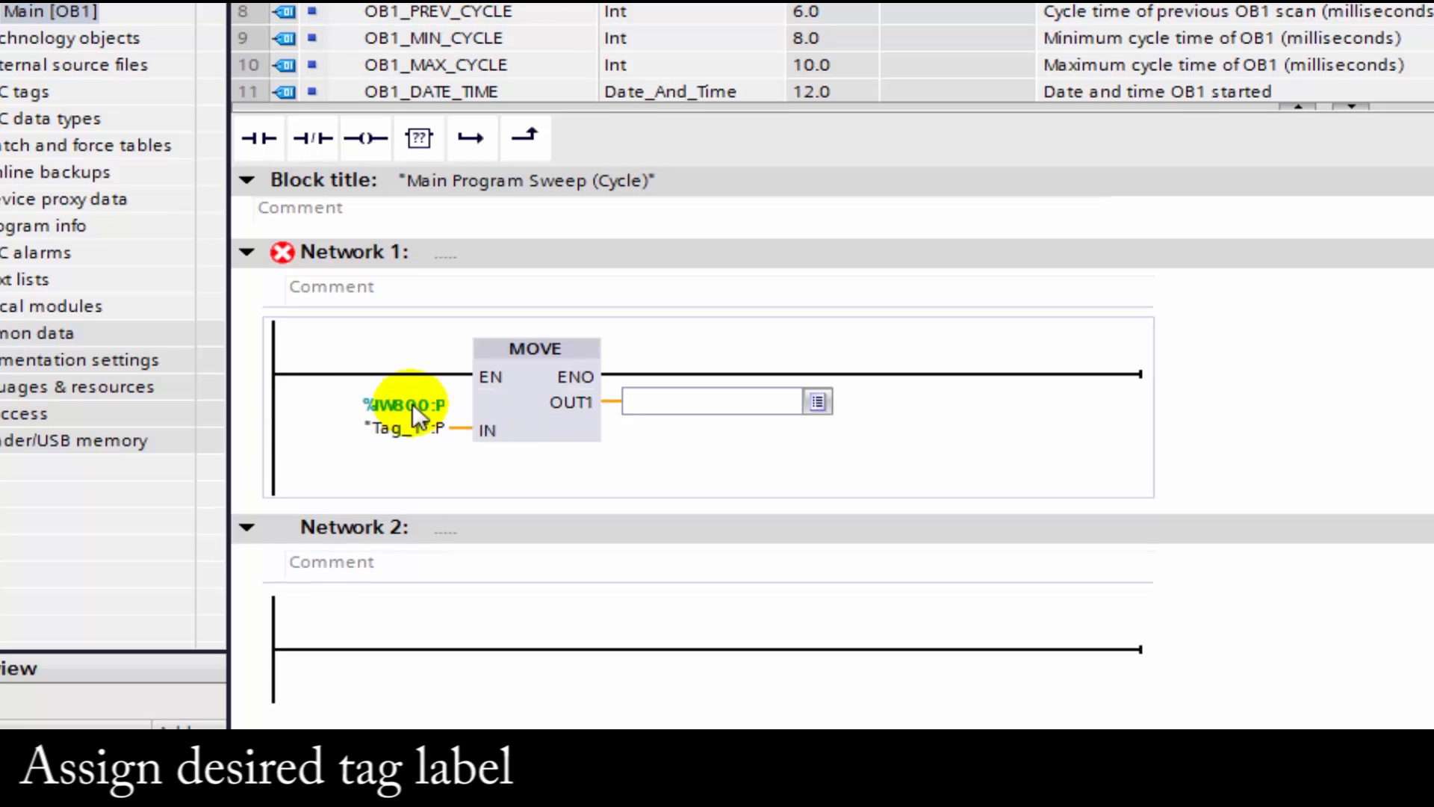
{"action": "left_click", "coordinate": [709, 400]}
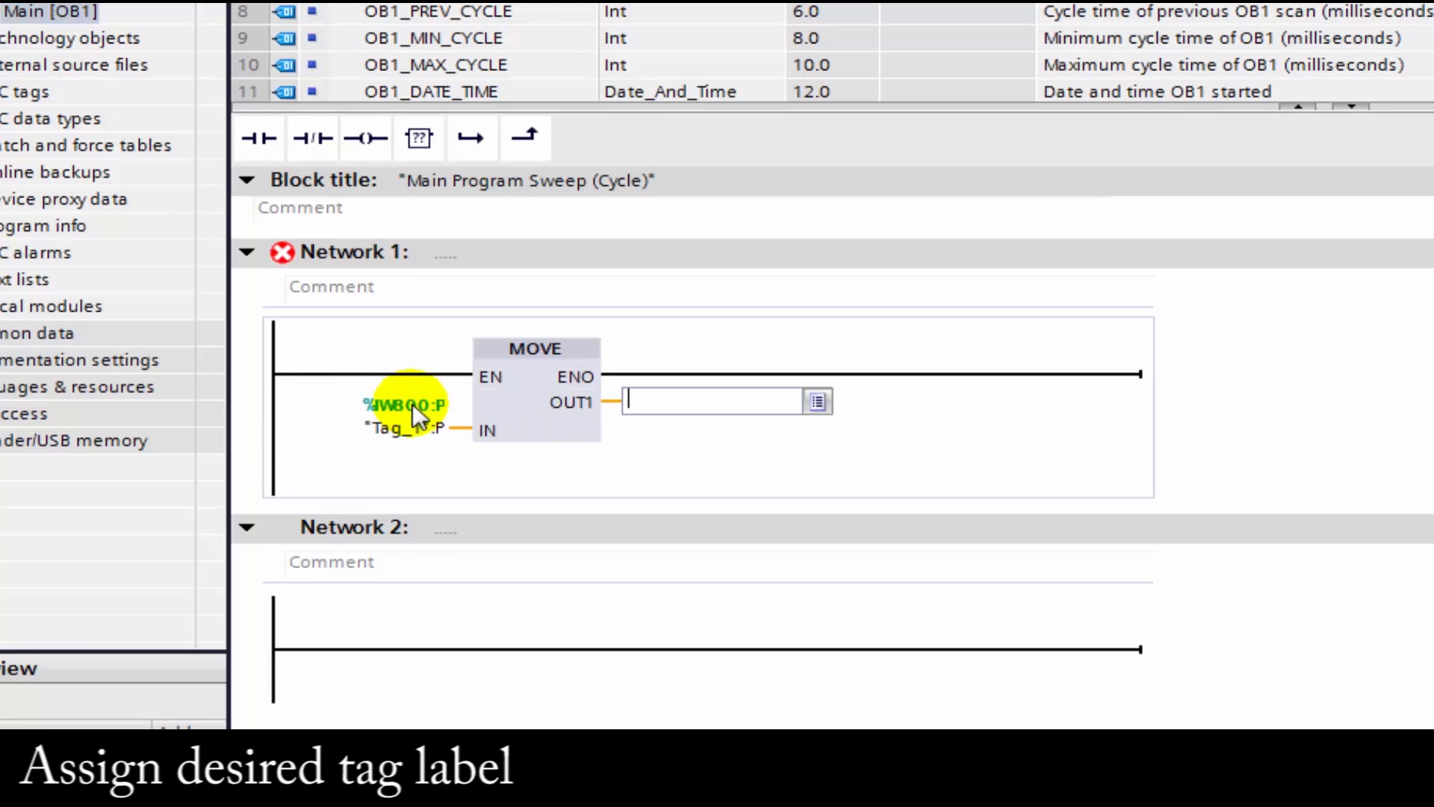
{"action": "type", "text": "MW100"}
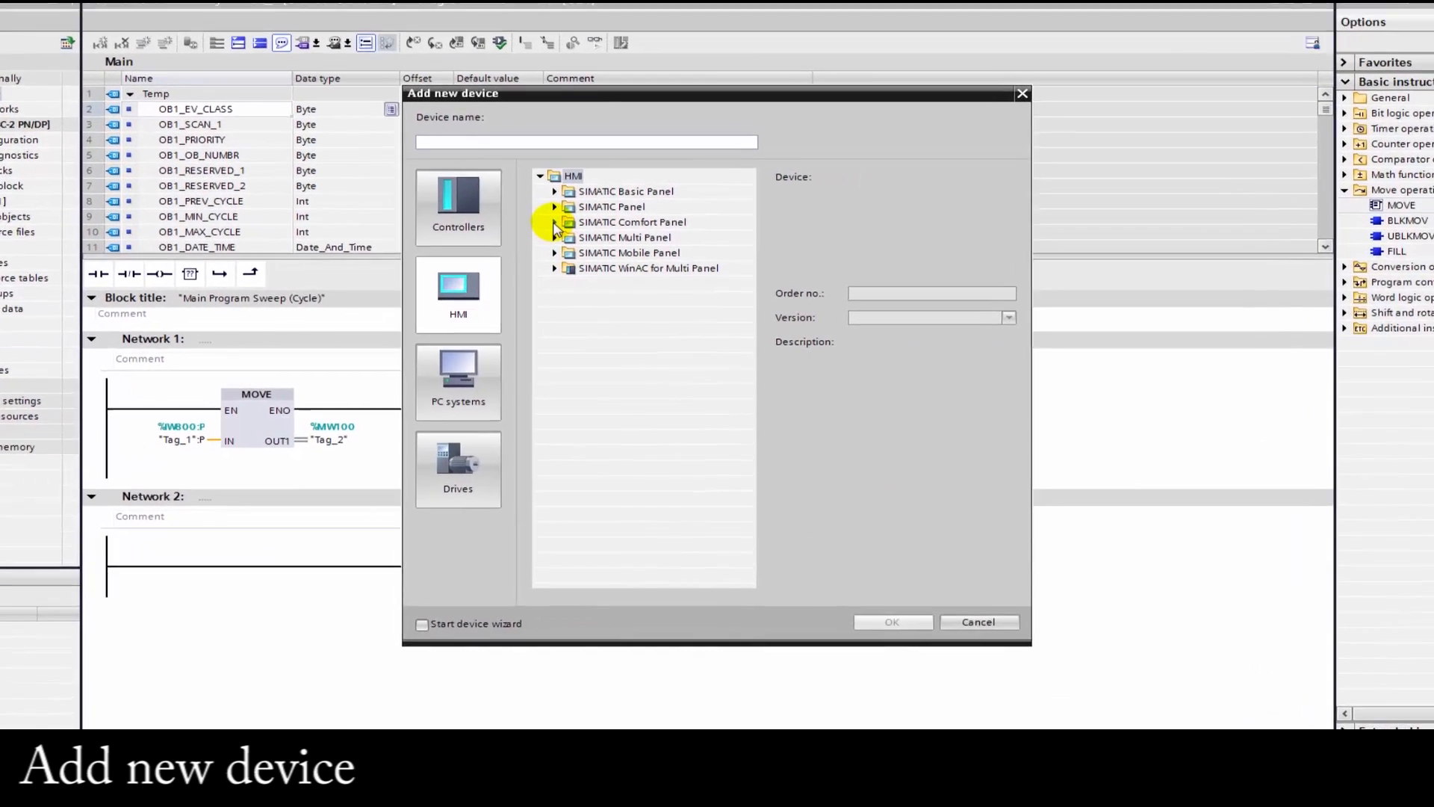
Add a 7" TP700 Comfort panel, model 6AV2 124-0GC01-0AX0, as HMI_1.
{"action": "left_click", "coordinate": [554, 222]}
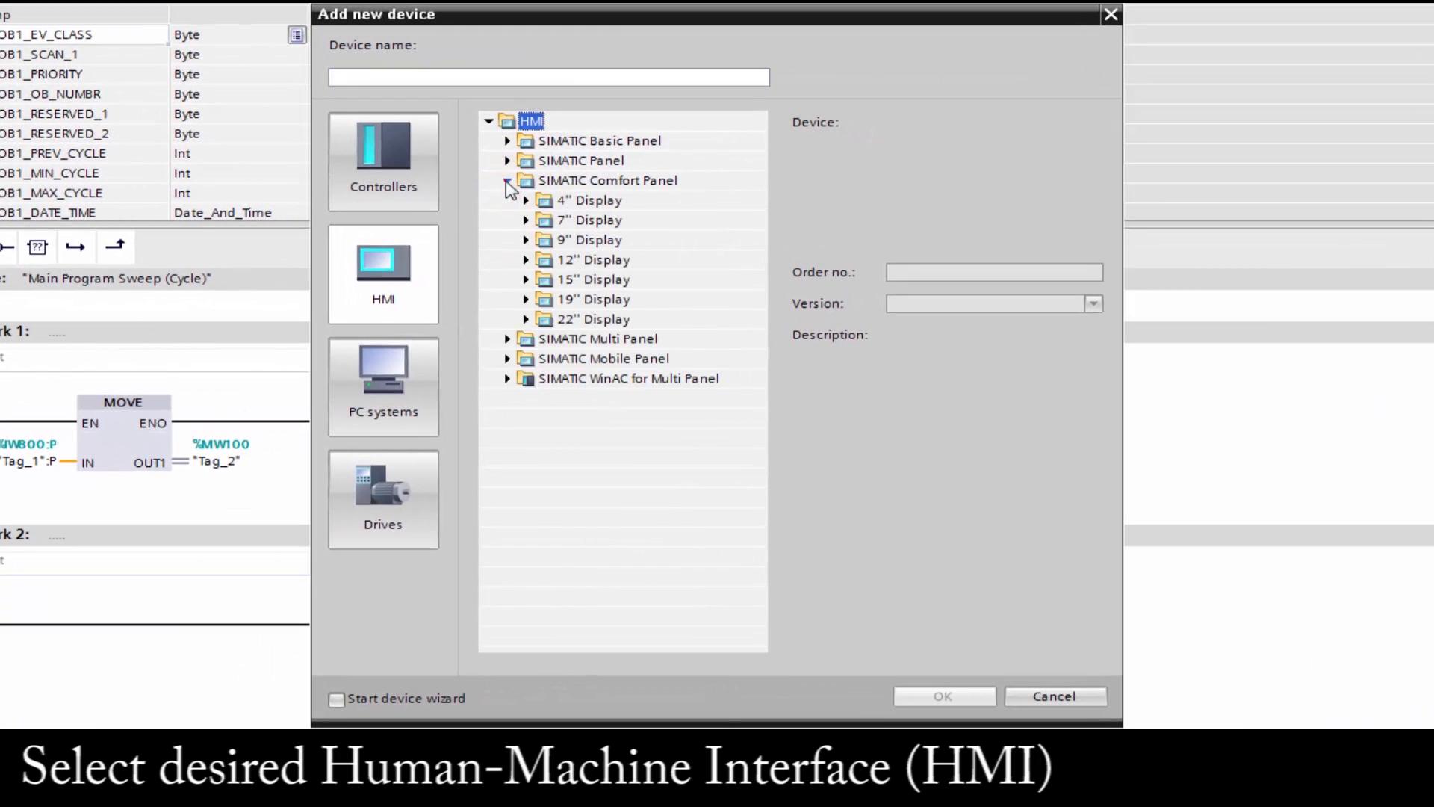
{"action": "left_click", "coordinate": [526, 219]}
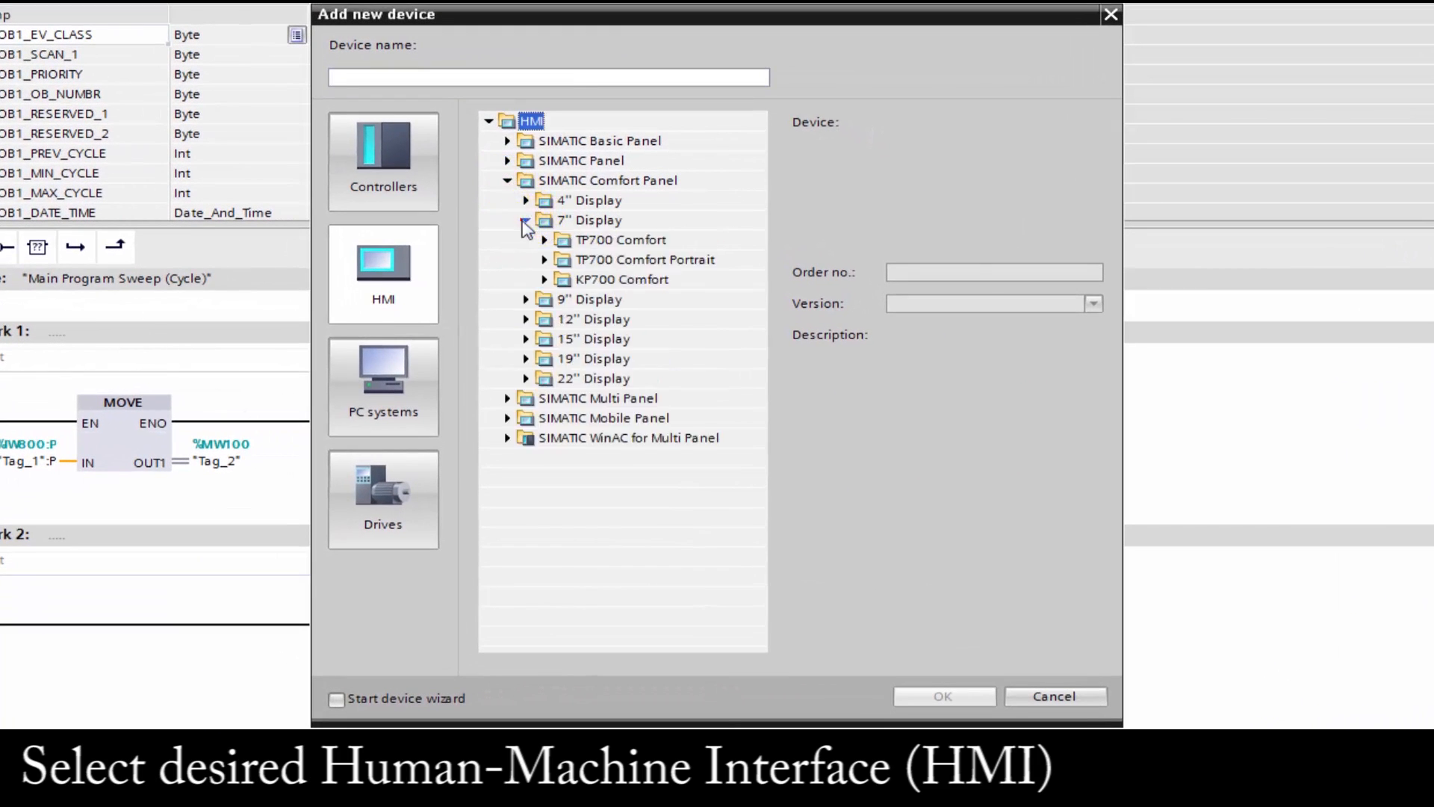
{"action": "left_click", "coordinate": [544, 240]}
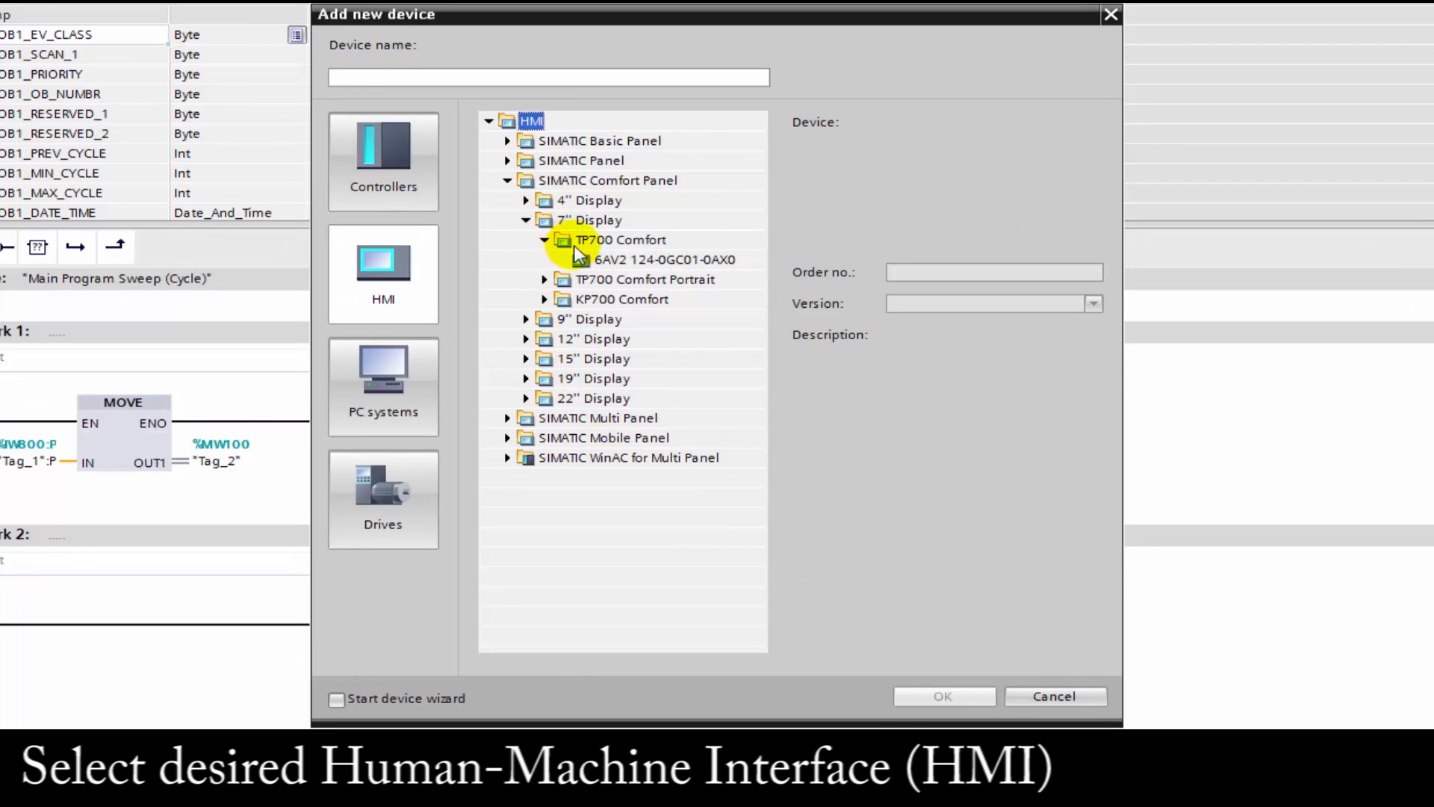
{"action": "left_click", "coordinate": [664, 259]}
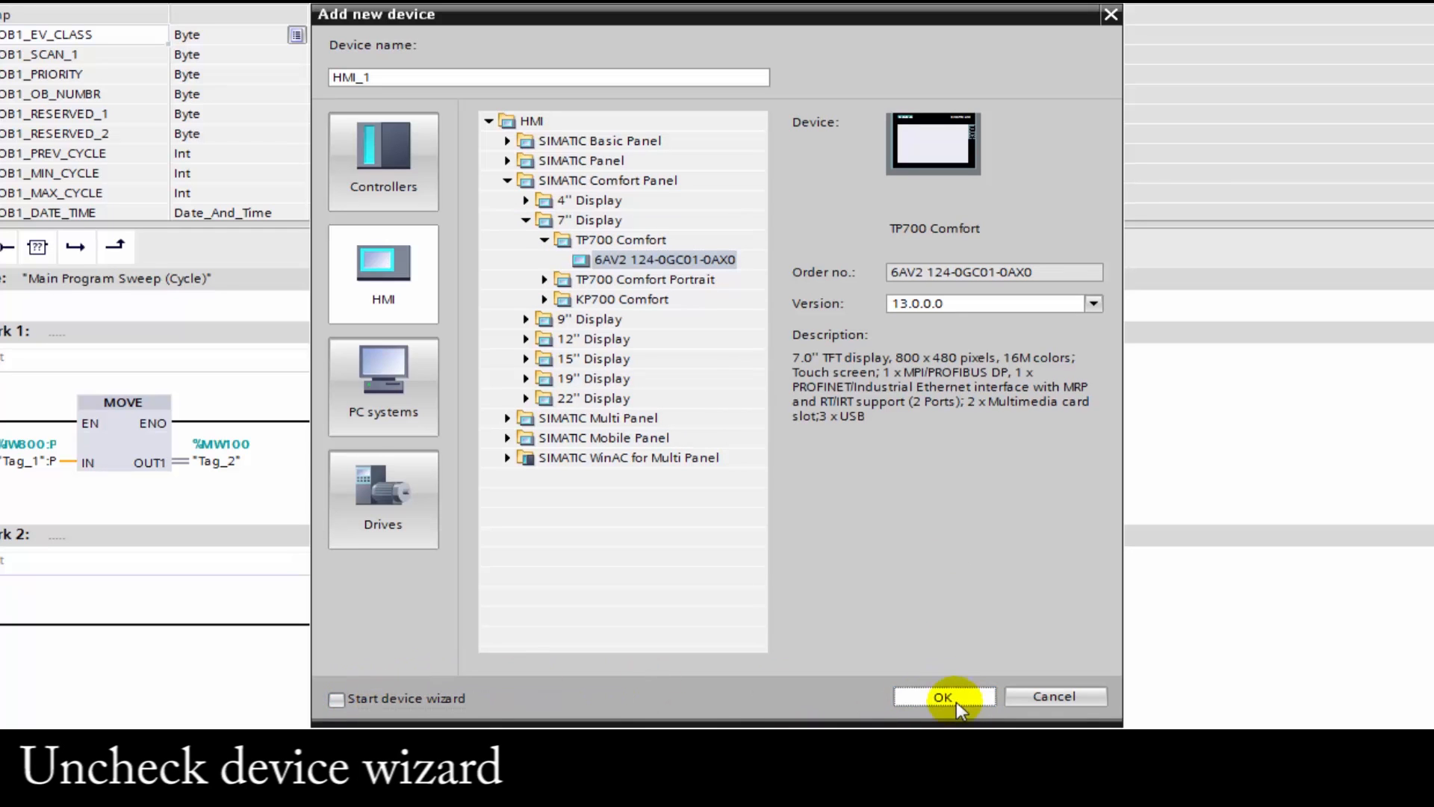
{"action": "left_click", "coordinate": [942, 696]}
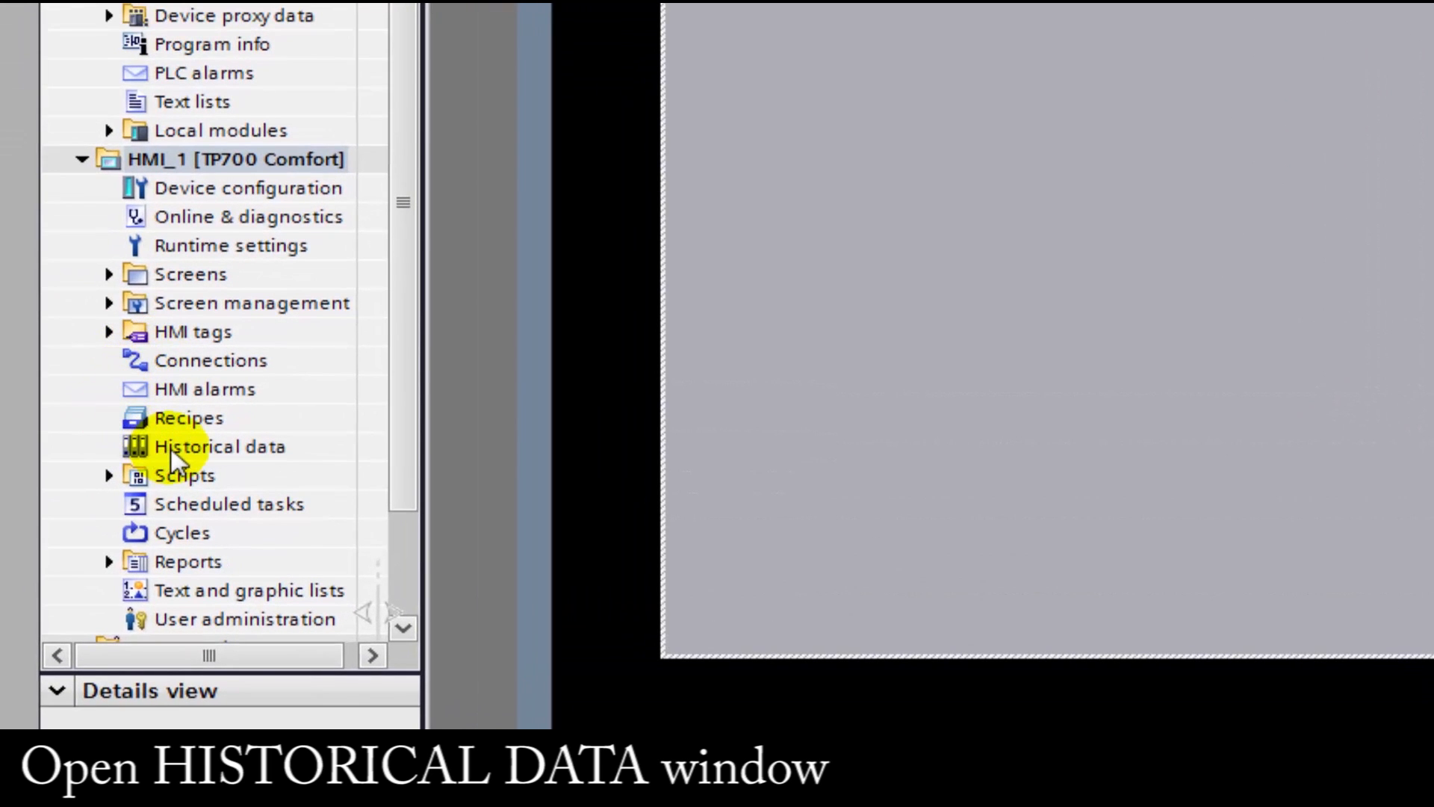
Open the Historical data editor under HMI_1 [TP700 Comfort].
{"action": "left_click", "coordinate": [218, 446]}
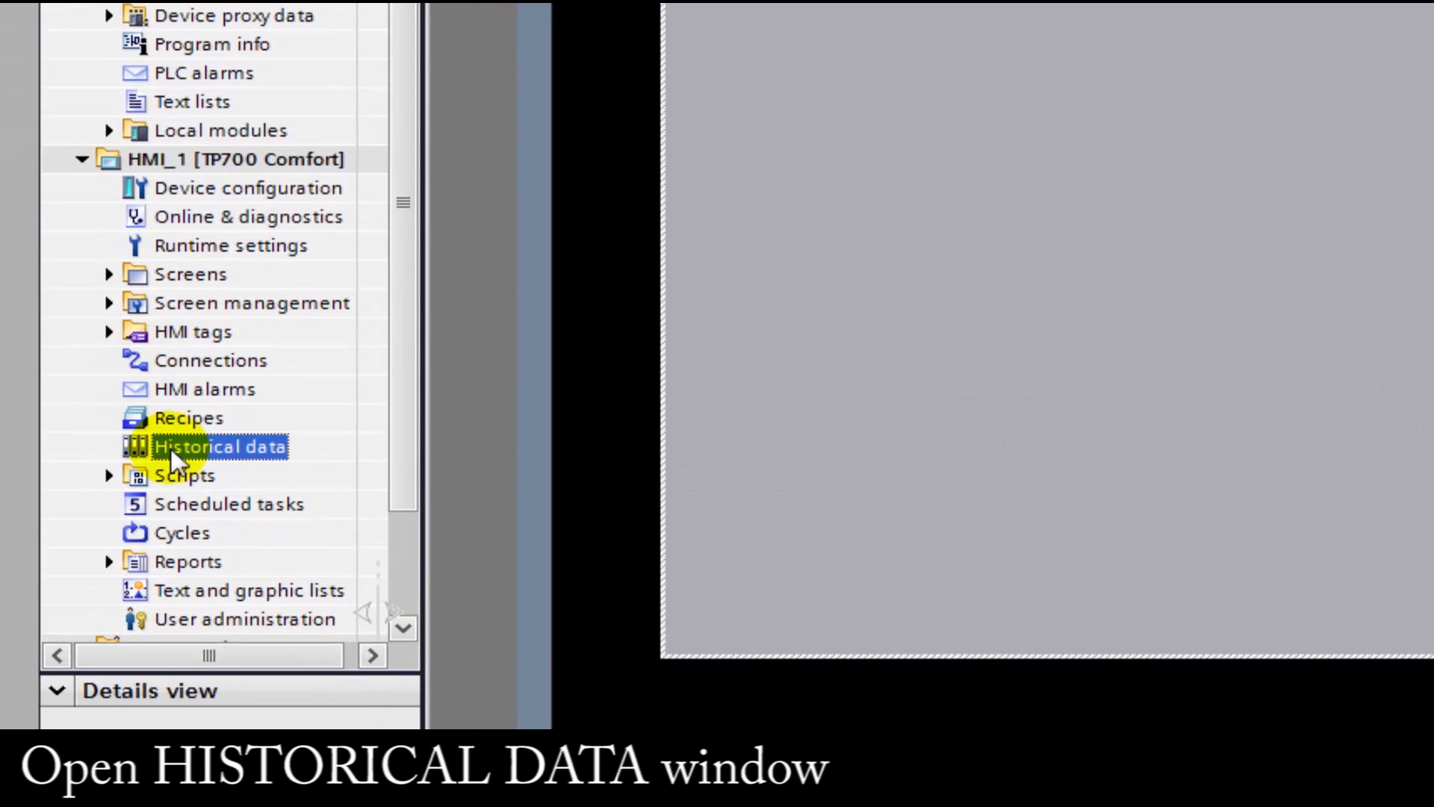
{"action": "double_click", "coordinate": [219, 445]}
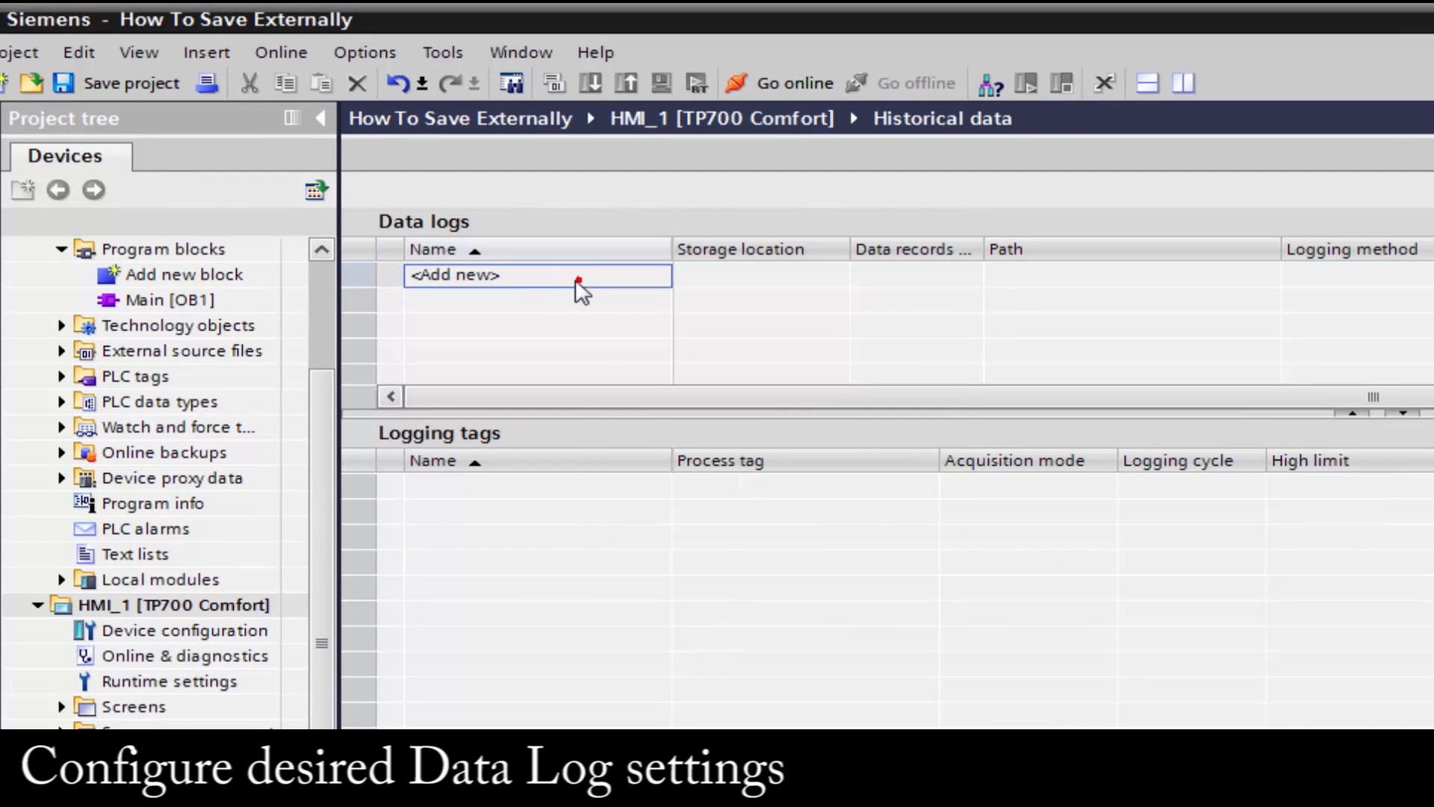
{"action": "mouse_move", "coordinate": [513, 282]}
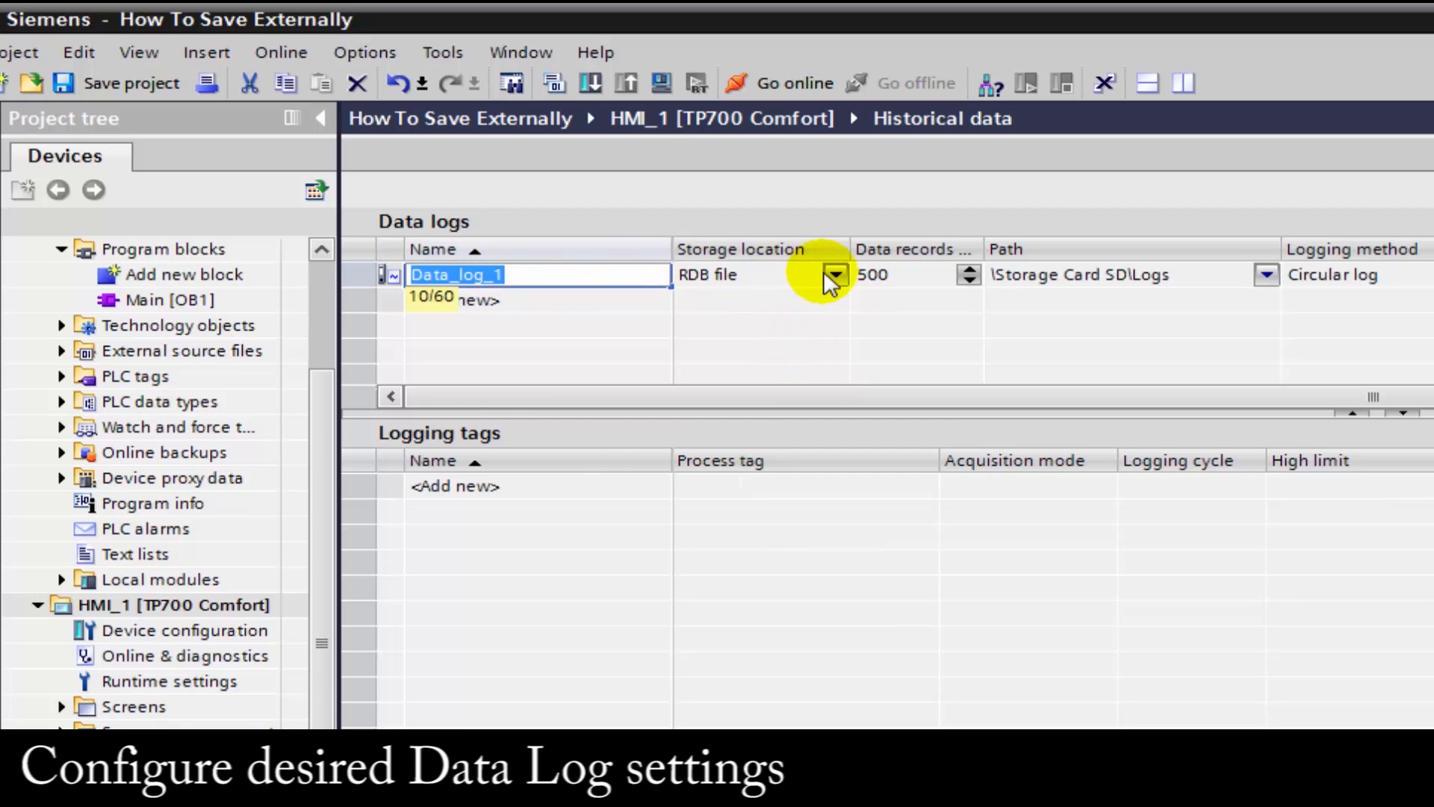
Make Data_log_1 store 500000 records as a CSV (ASCII) file in \Storage Card USB\.
{"action": "left_click", "coordinate": [831, 274]}
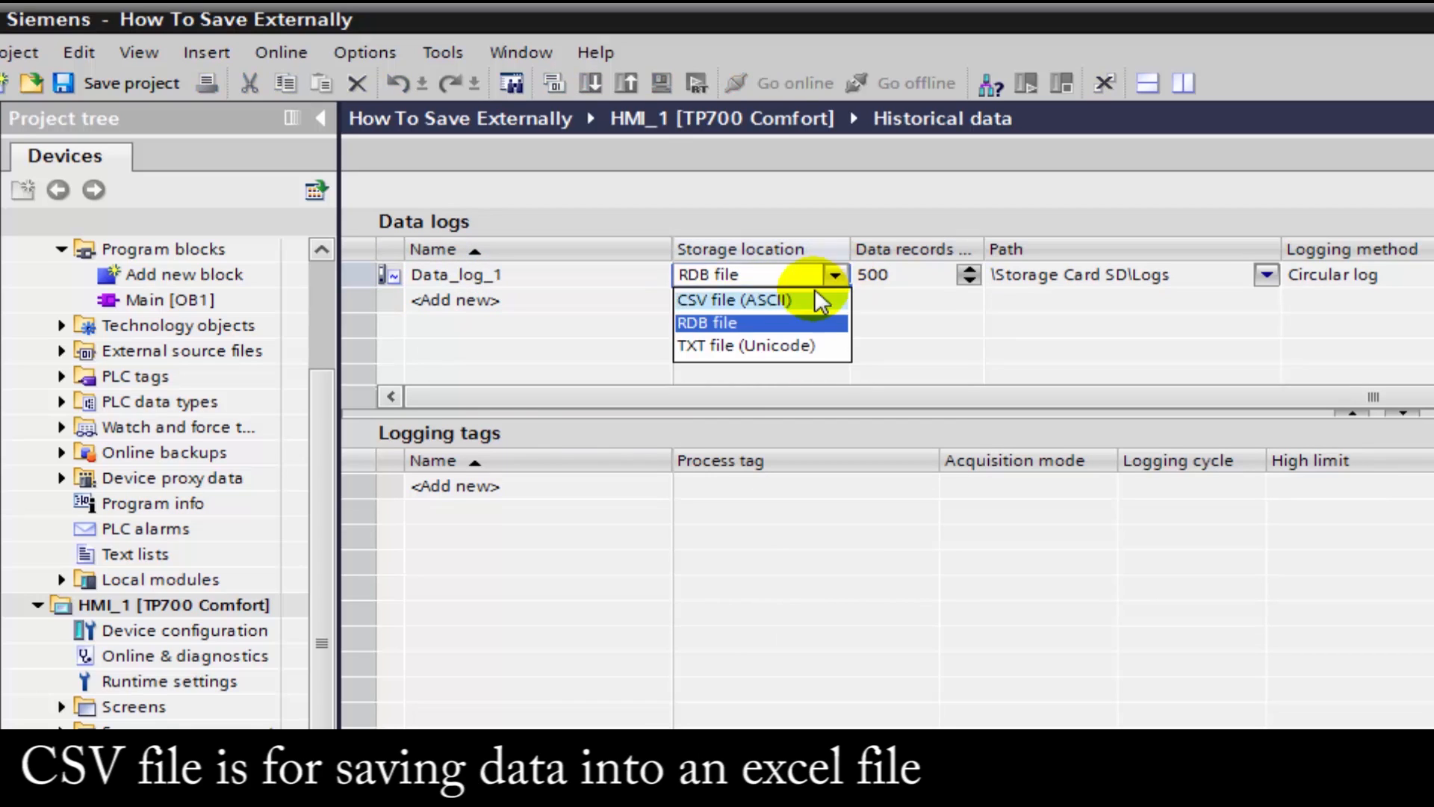
{"action": "left_click", "coordinate": [731, 299]}
{"action": "type", "text": "000"}
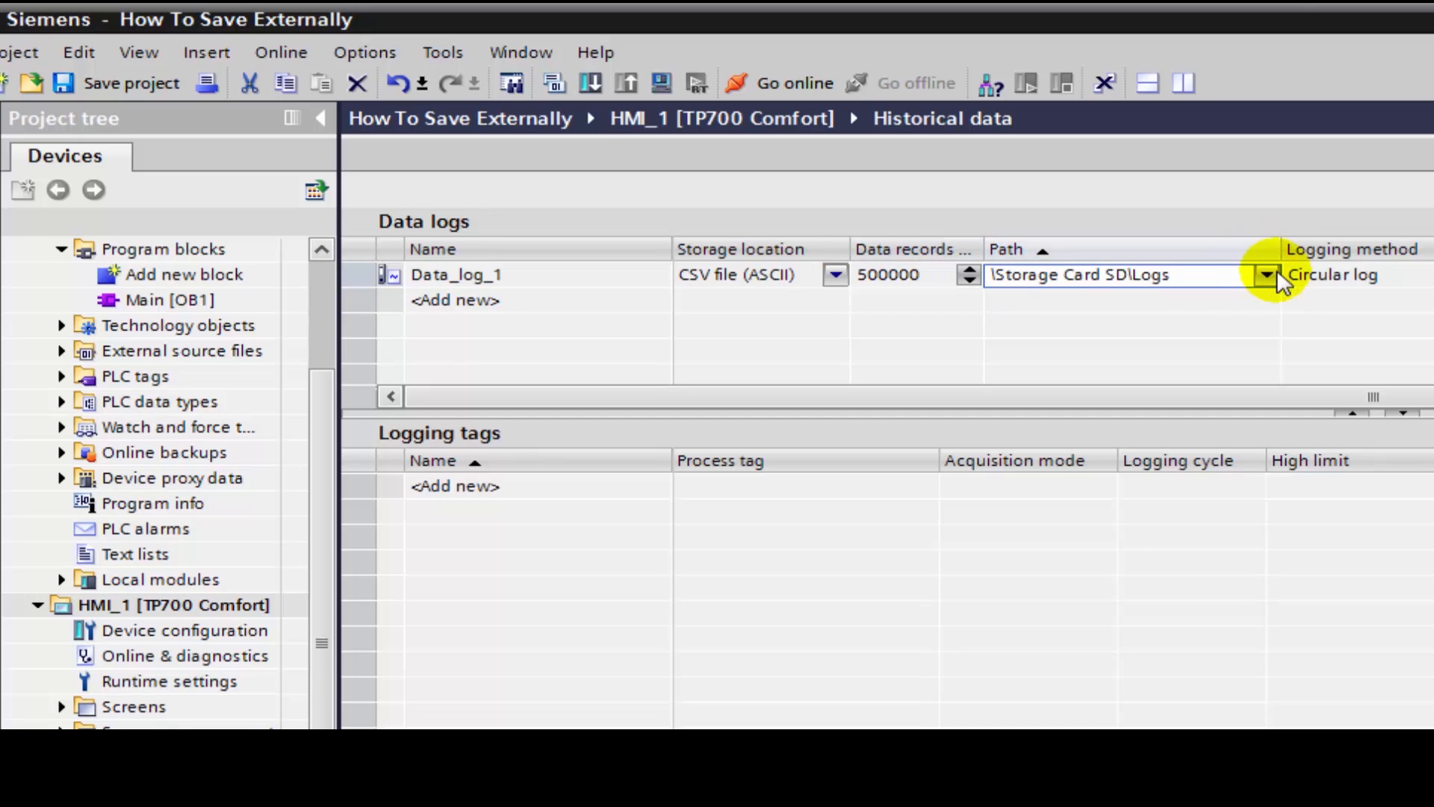
{"action": "left_click", "coordinate": [1267, 274]}
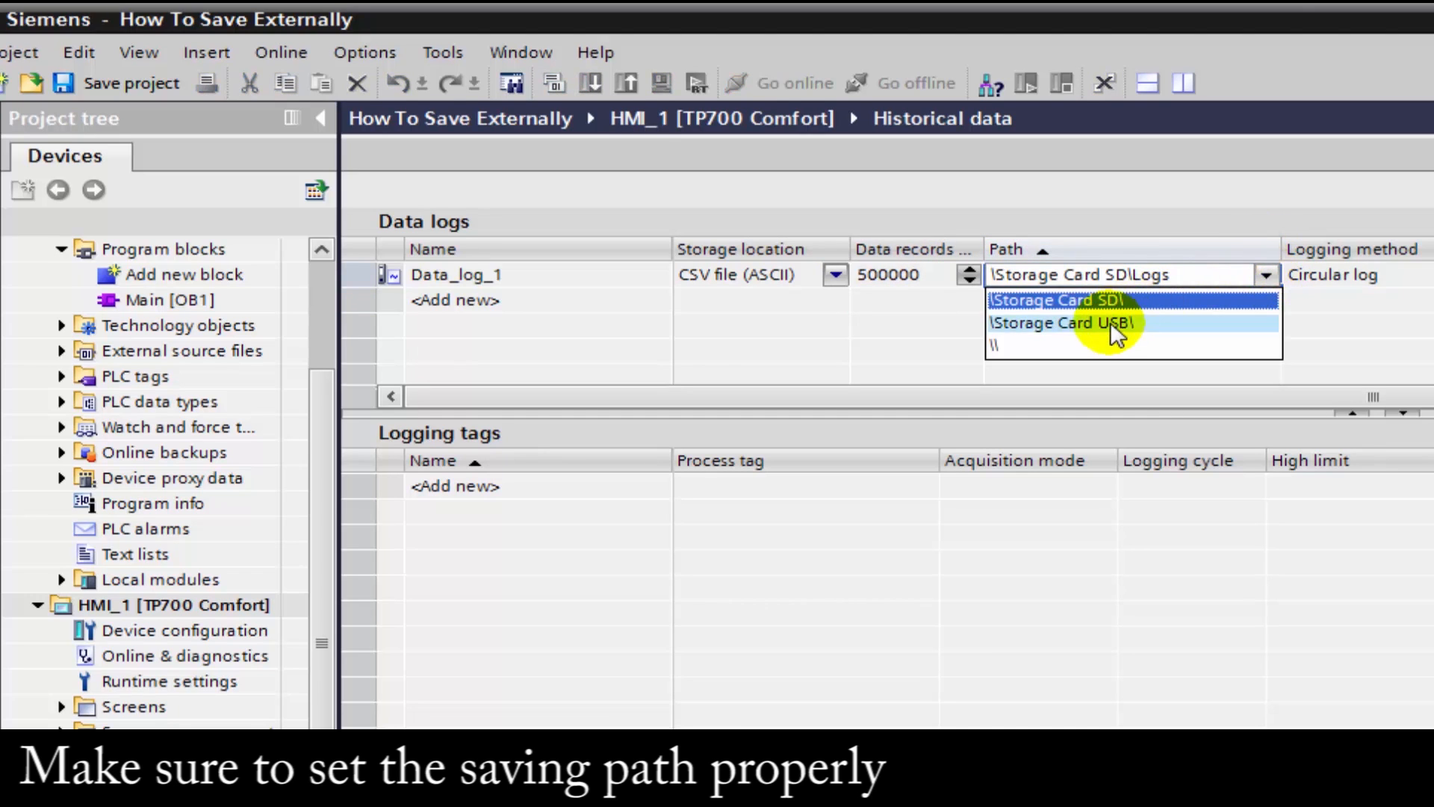
{"action": "left_click", "coordinate": [1064, 322]}
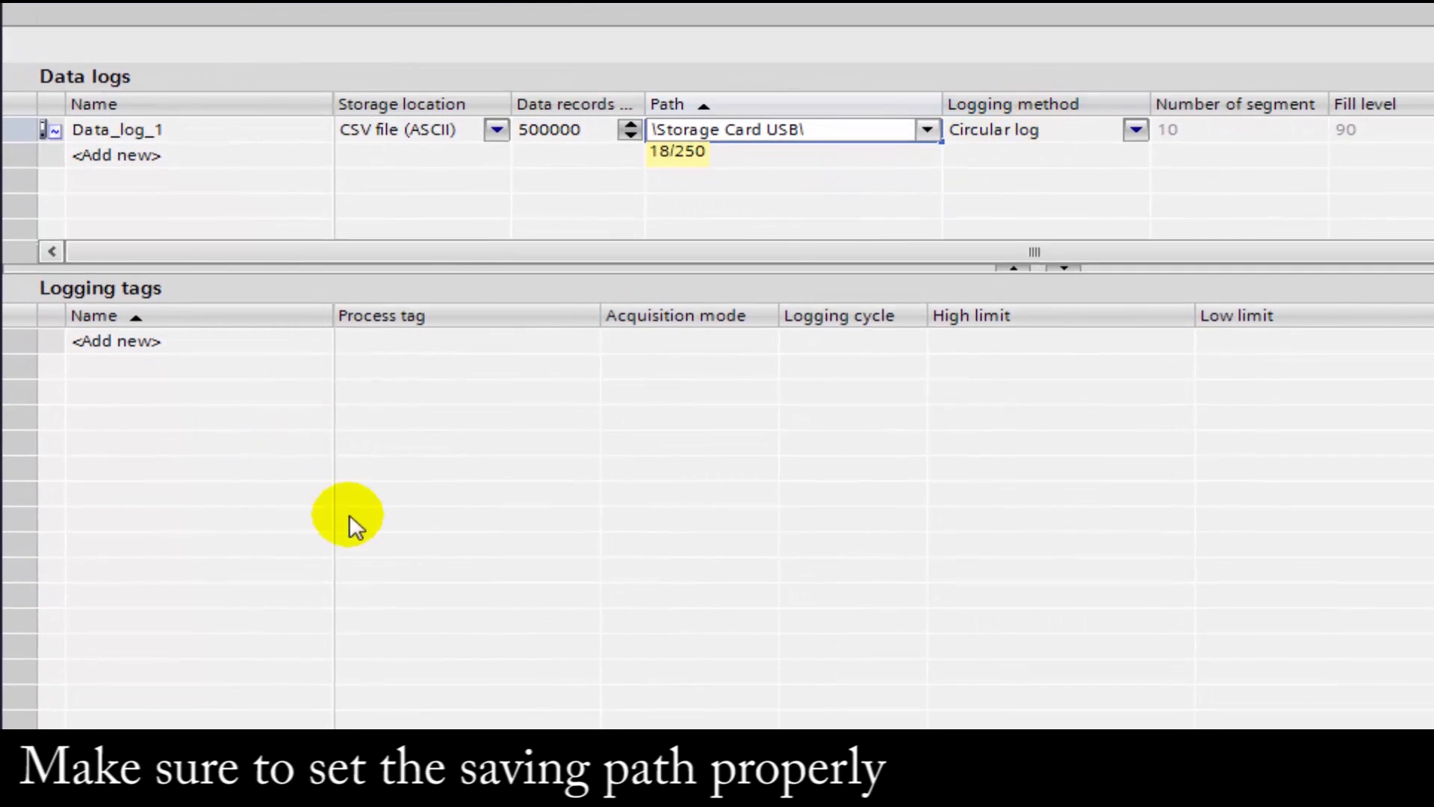
{"action": "left_click", "coordinate": [115, 341]}
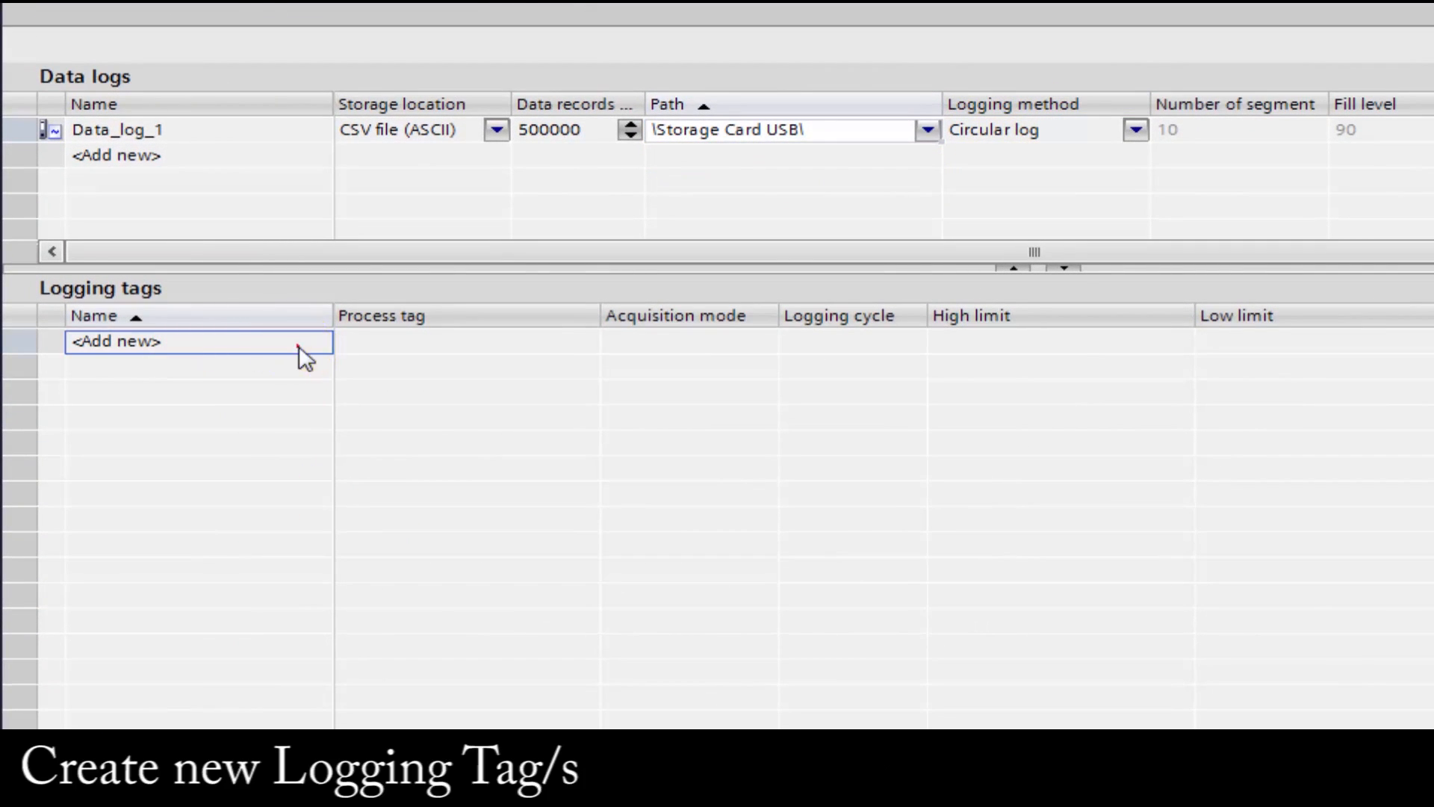
Add Logging_tag_1 and set its process tag to Tag_2 from the Default tag table.
{"action": "left_click", "coordinate": [116, 342]}
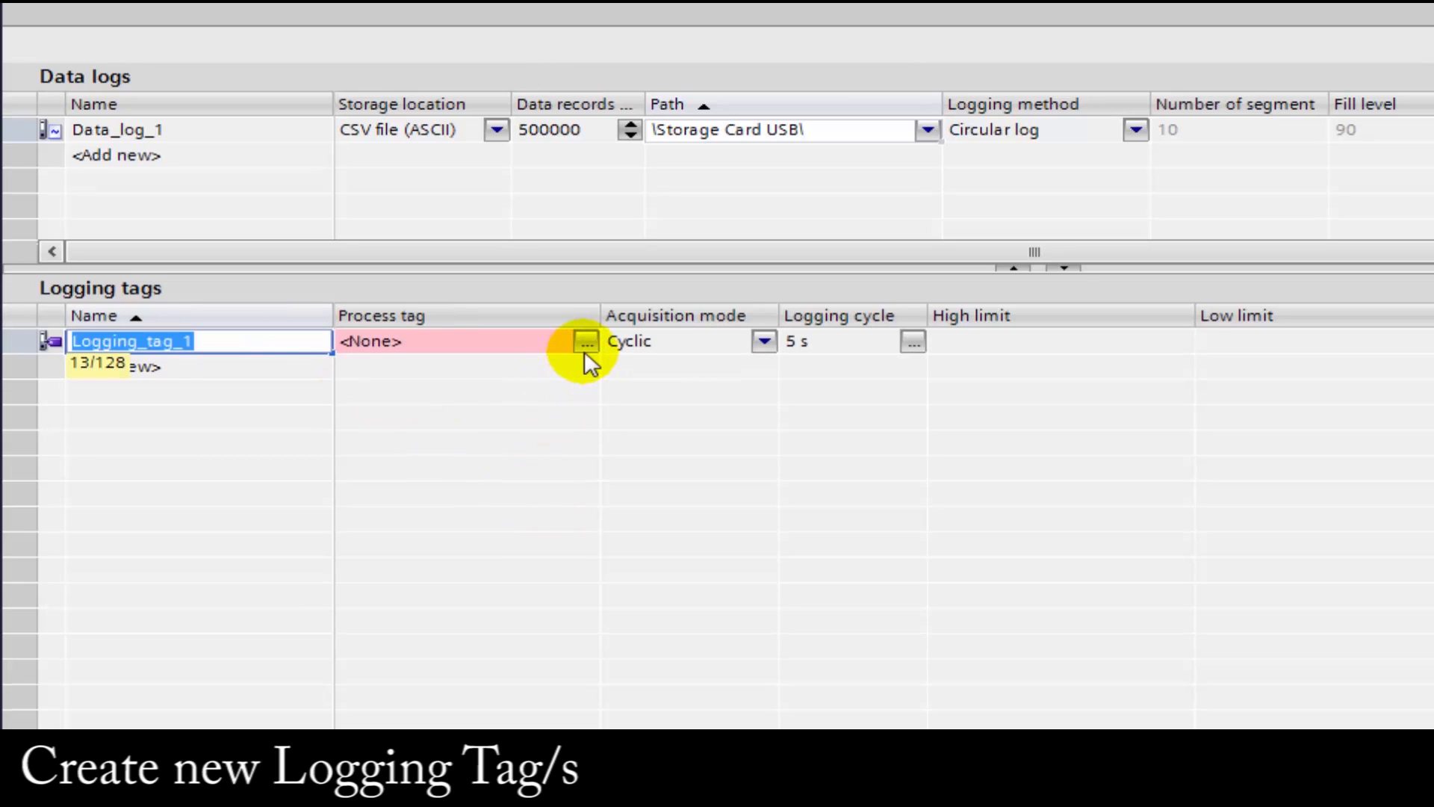
{"action": "left_click", "coordinate": [586, 342]}
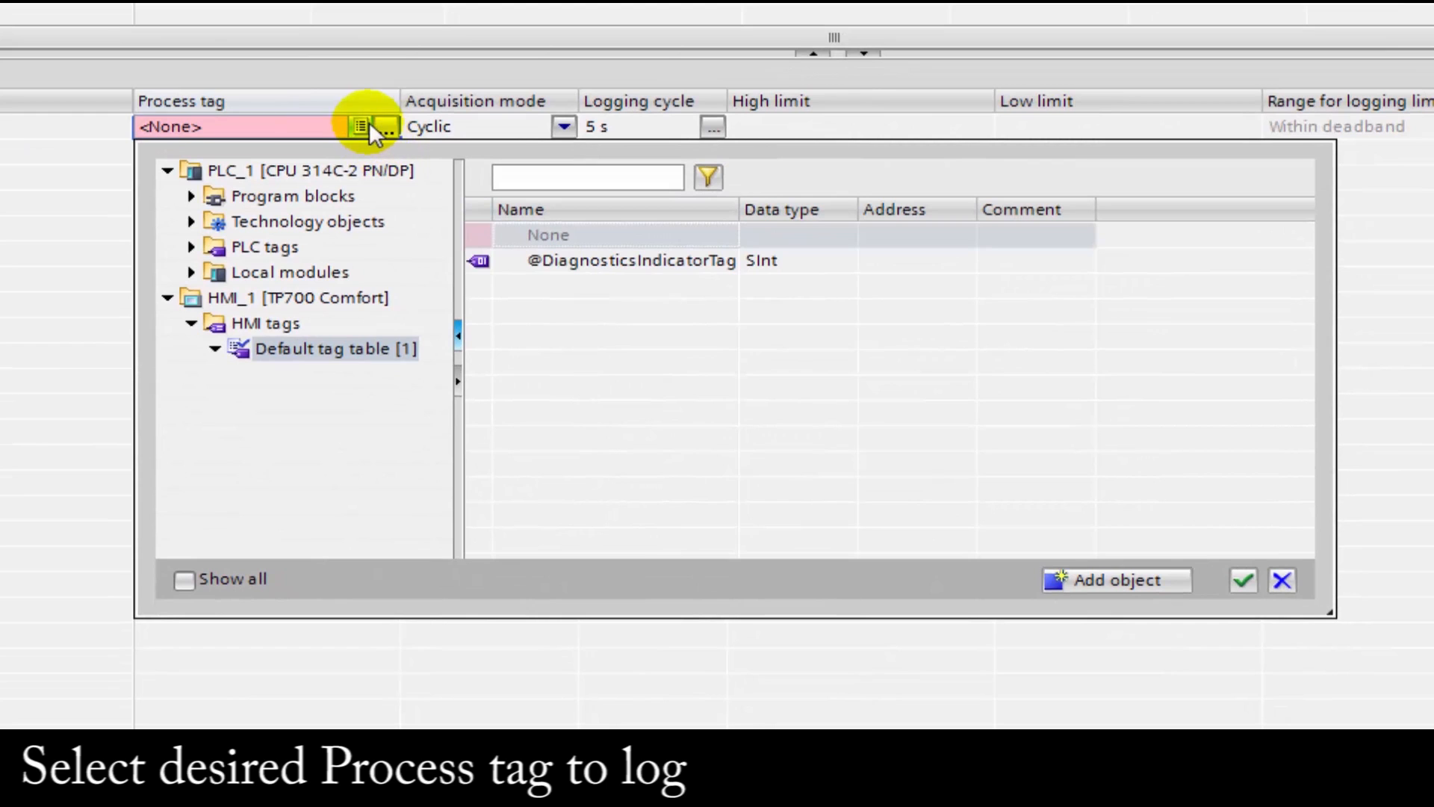
{"action": "mouse_move", "coordinate": [206, 283]}
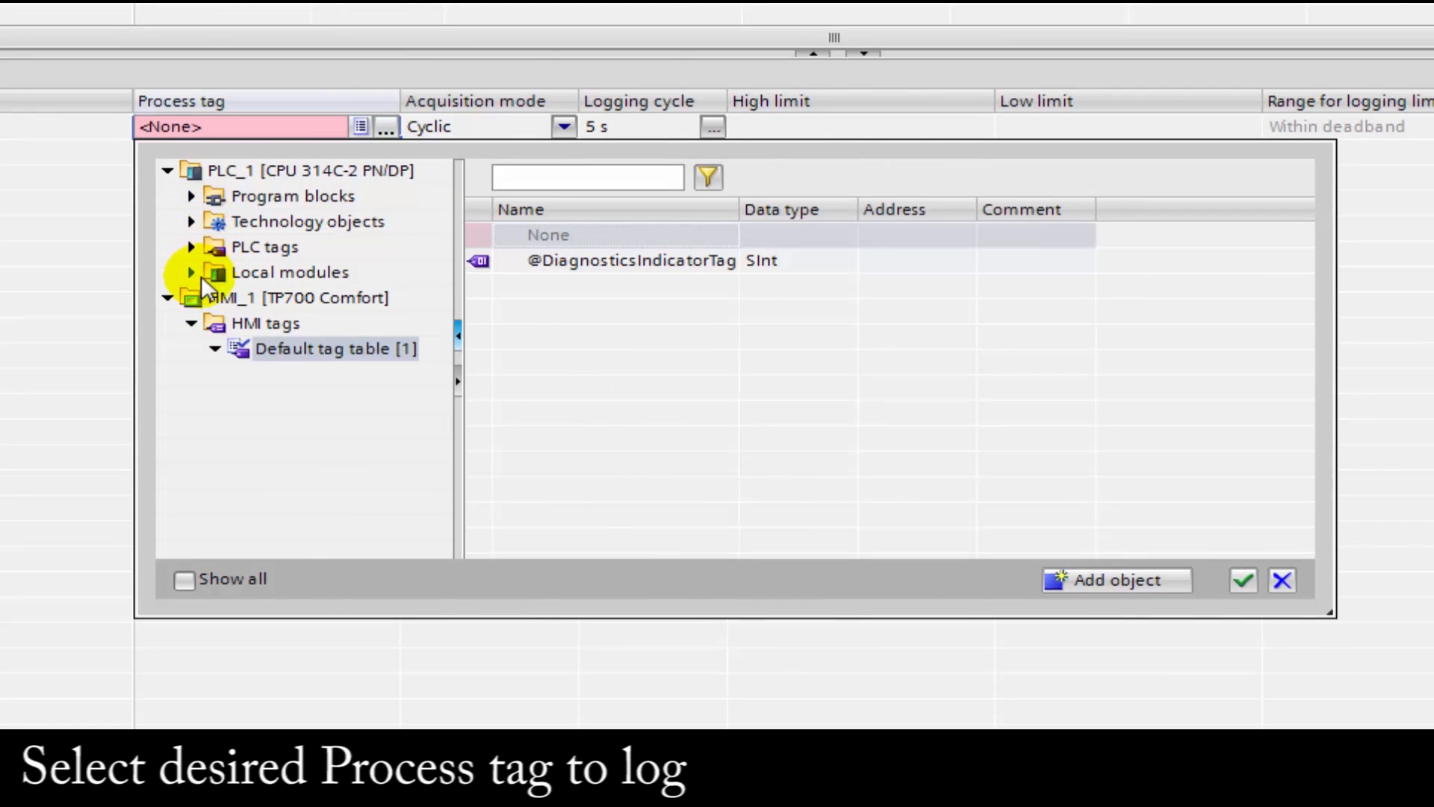
{"action": "left_click", "coordinate": [190, 246]}
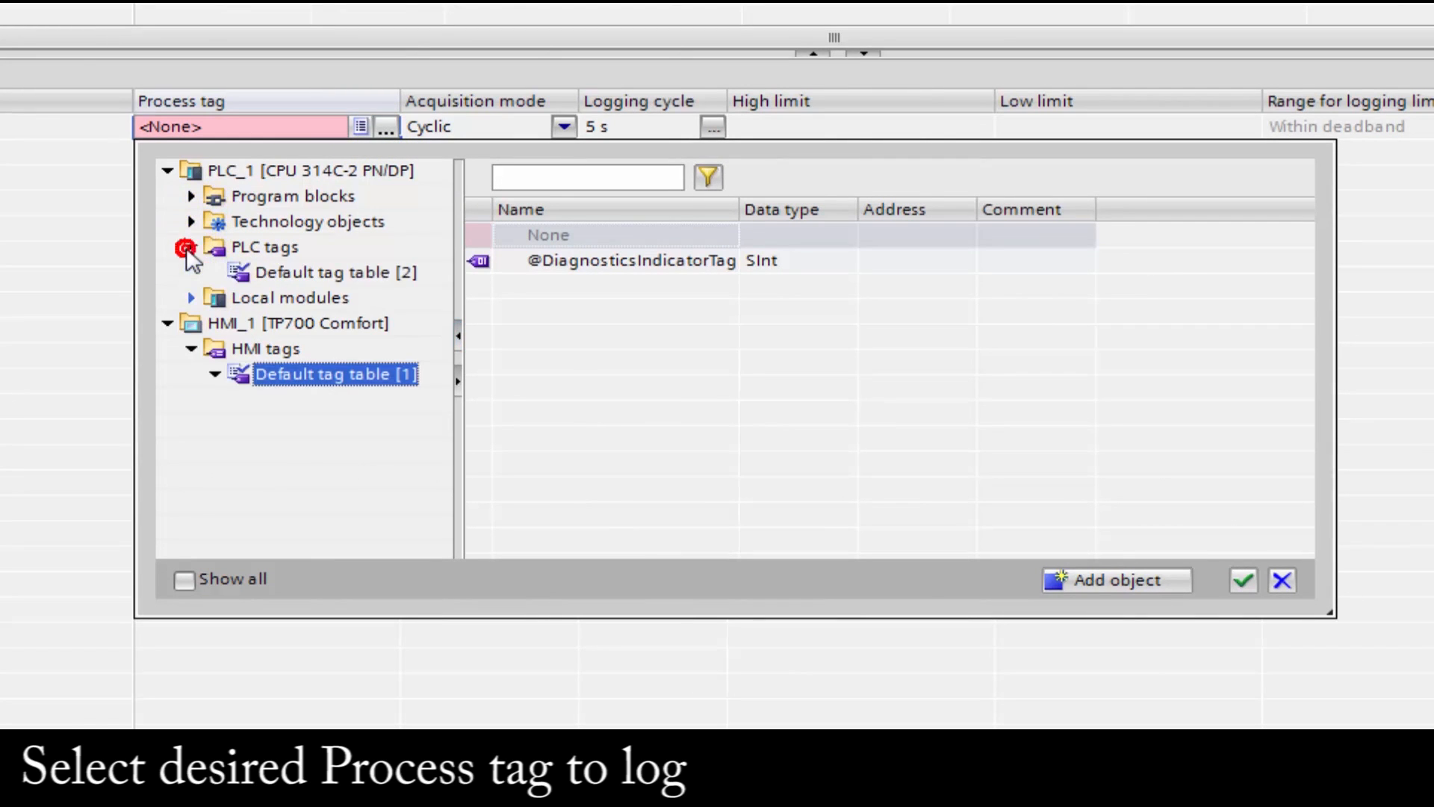
{"action": "left_click", "coordinate": [334, 272]}
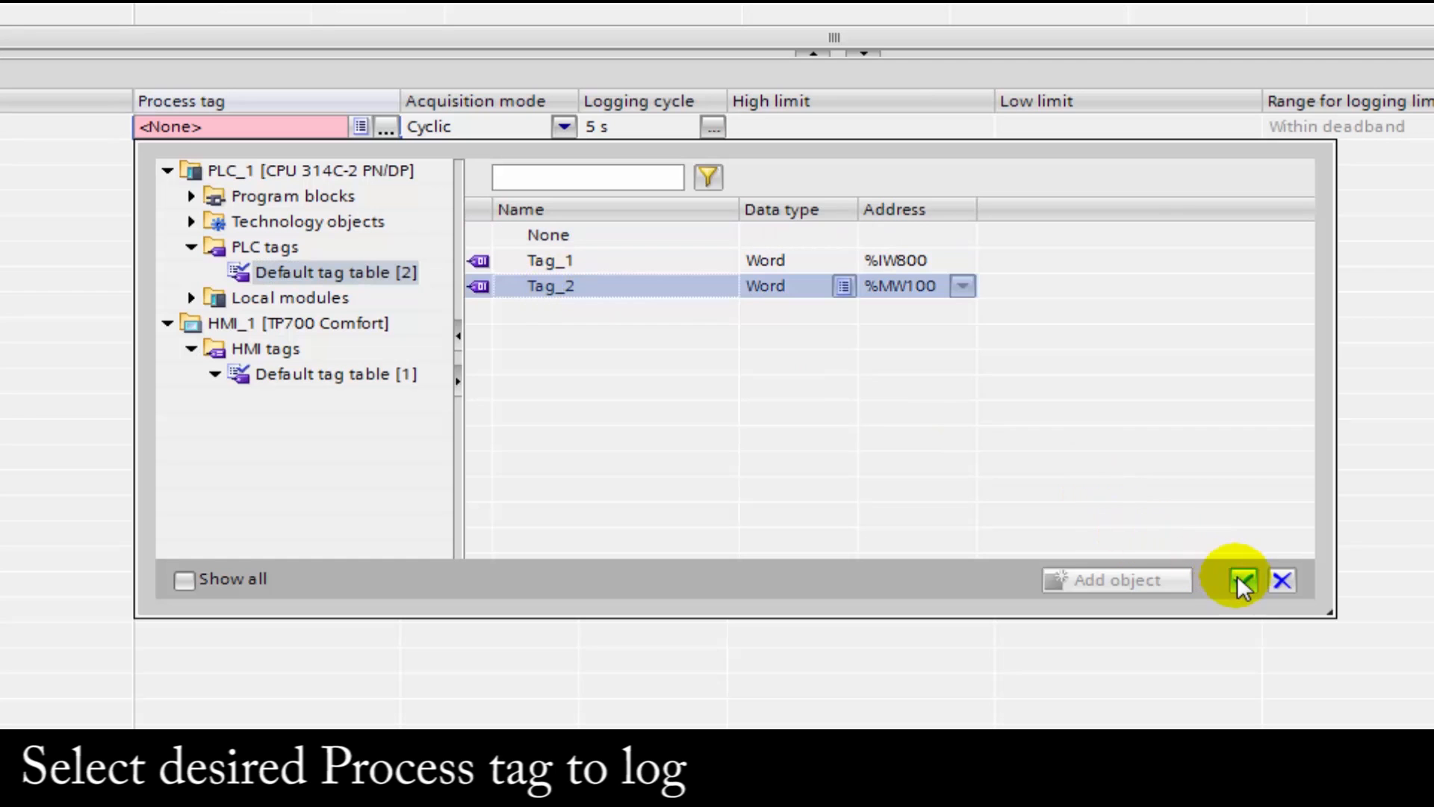
{"action": "left_click", "coordinate": [1240, 580]}
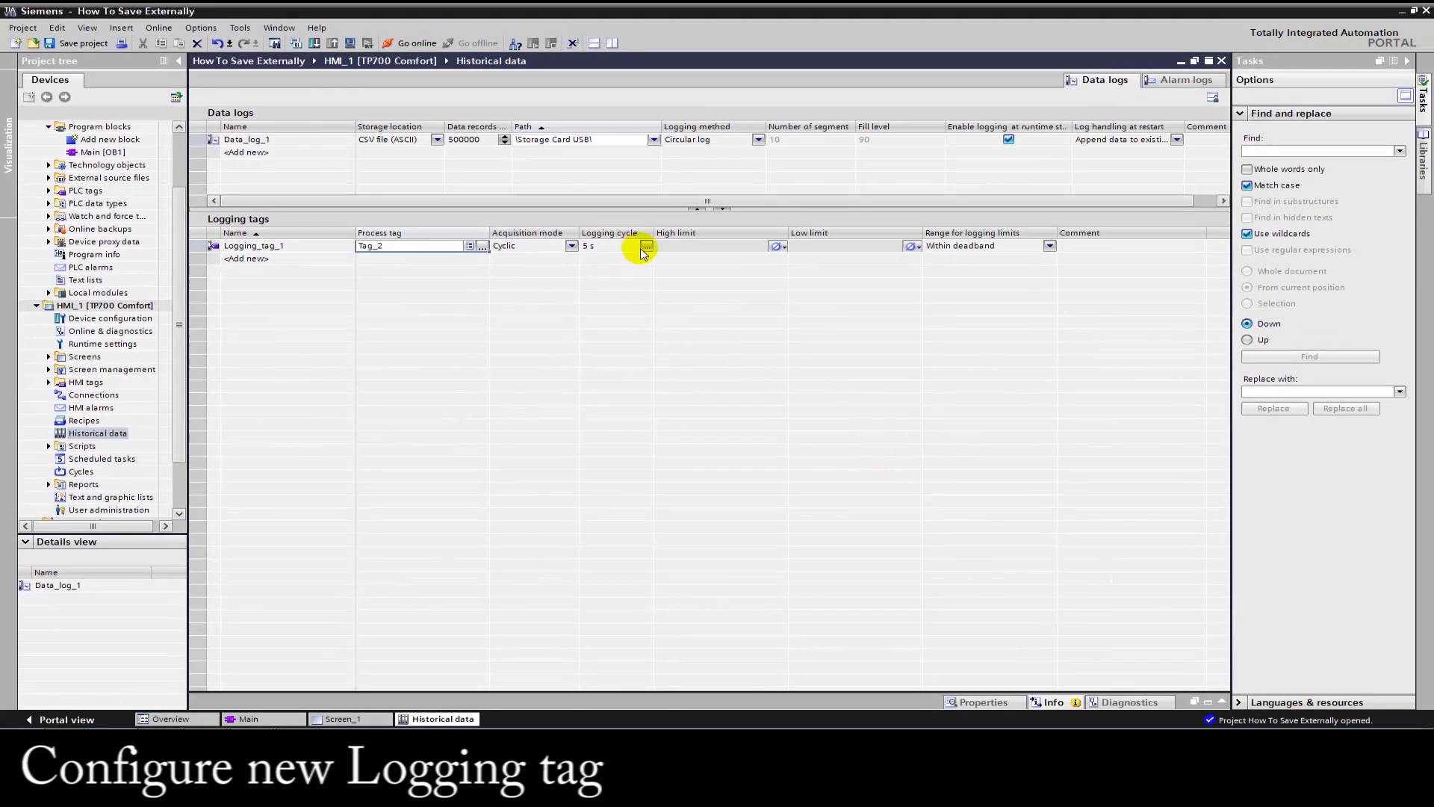
Set Logging_tag_1's logging cycle to 1 s.
{"action": "left_click", "coordinate": [644, 247]}
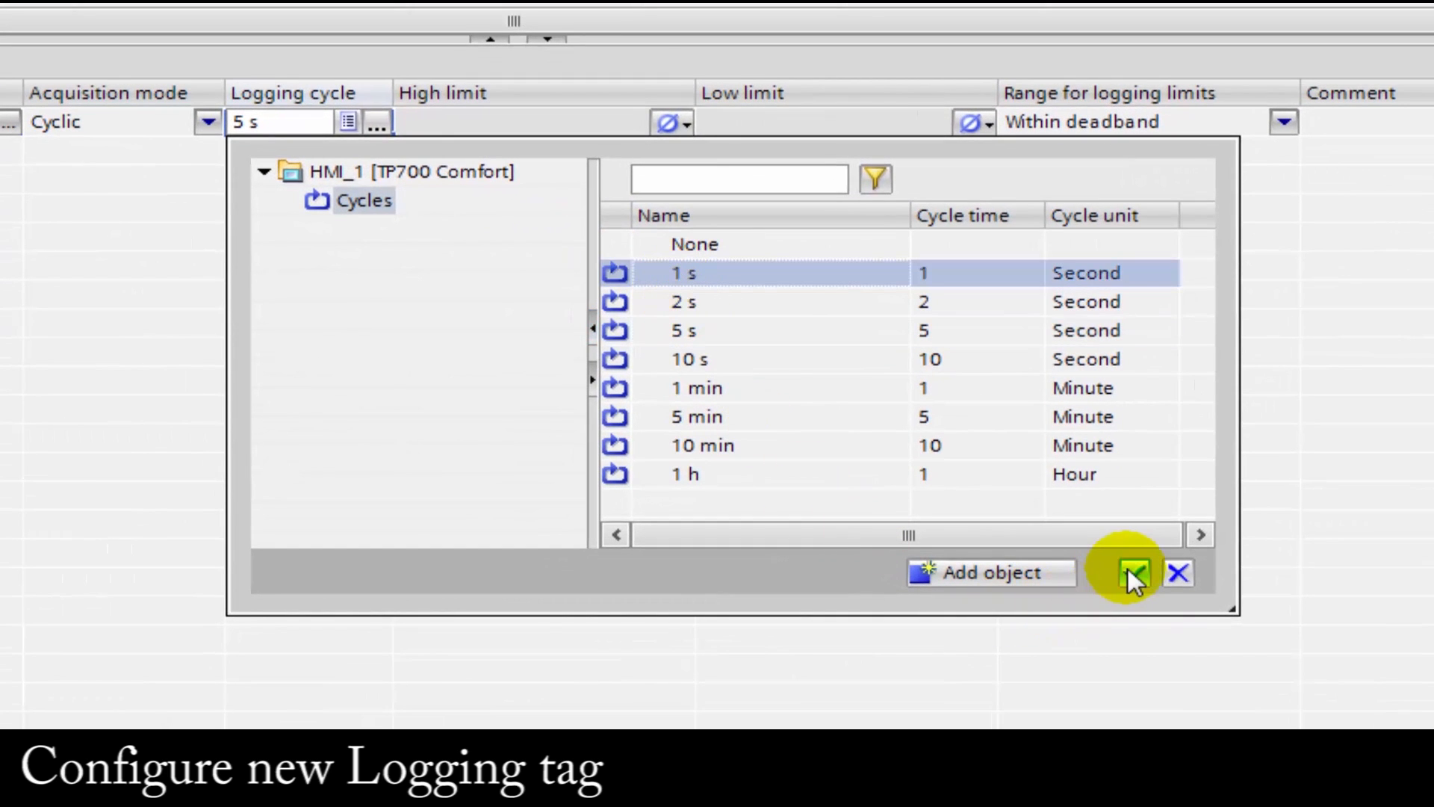
{"action": "left_click", "coordinate": [1132, 574]}
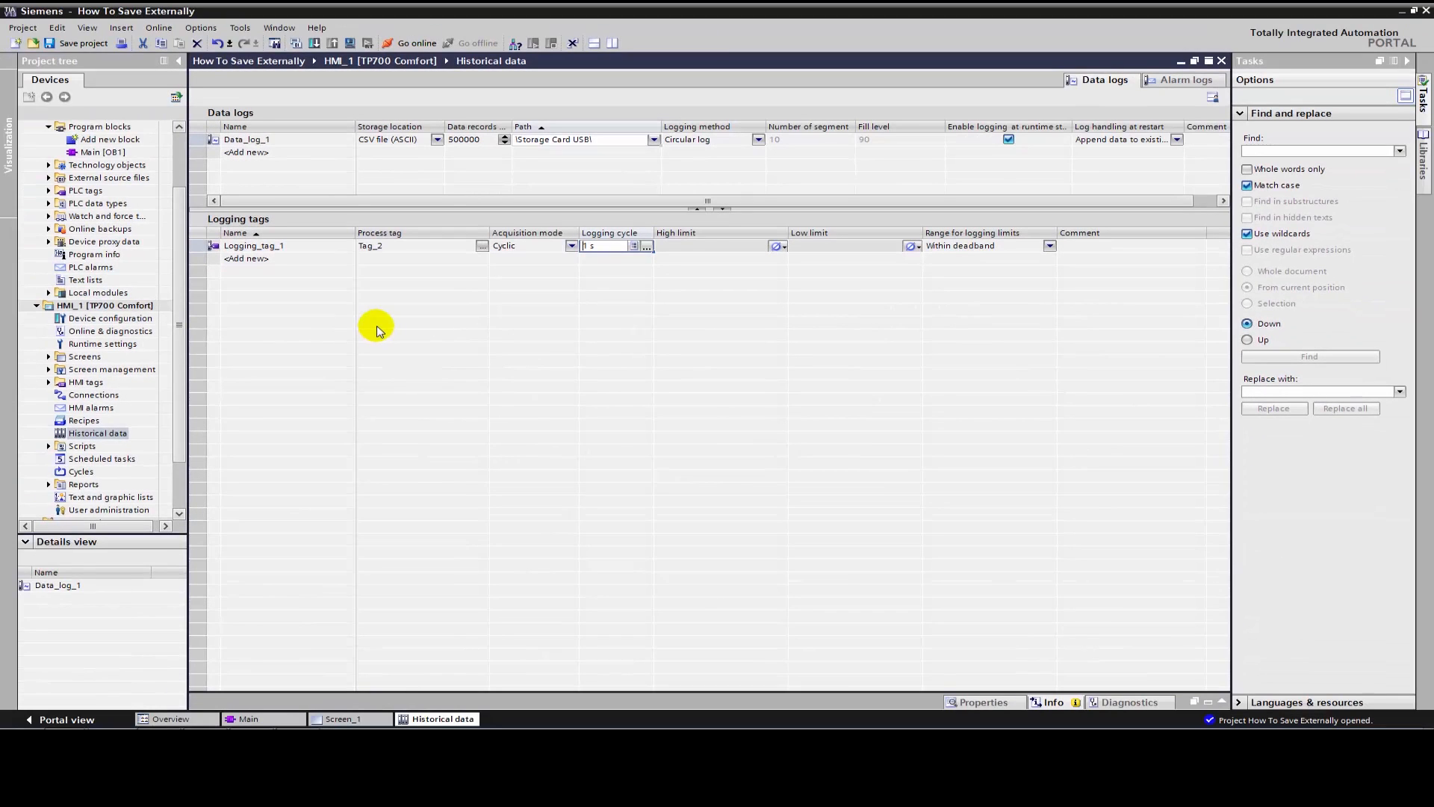
{"action": "mouse_move", "coordinate": [352, 350]}
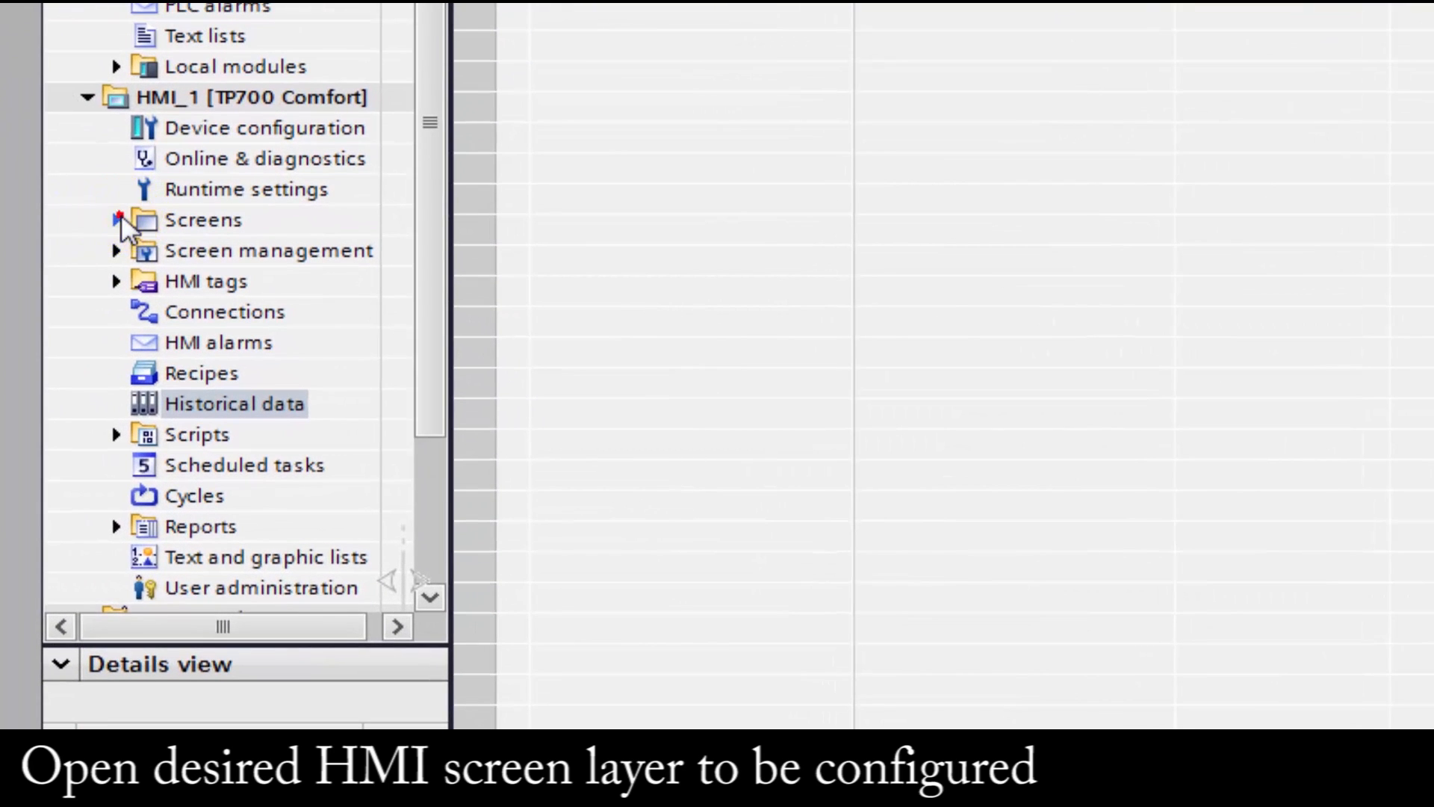
Open Screen_1 under HMI_1 > Screens from its right-click menu.
{"action": "right_click", "coordinate": [229, 280]}
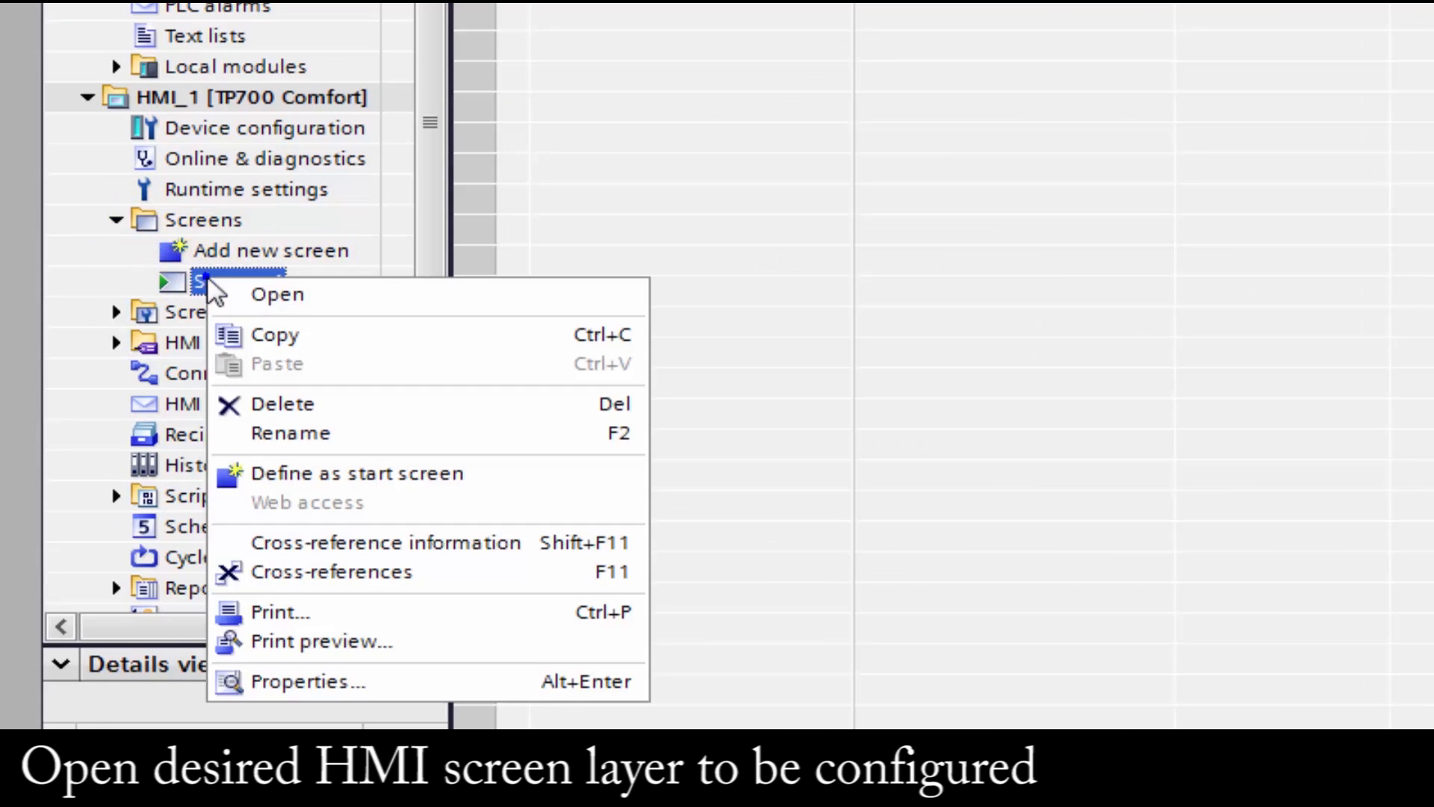
{"action": "left_click", "coordinate": [276, 293]}
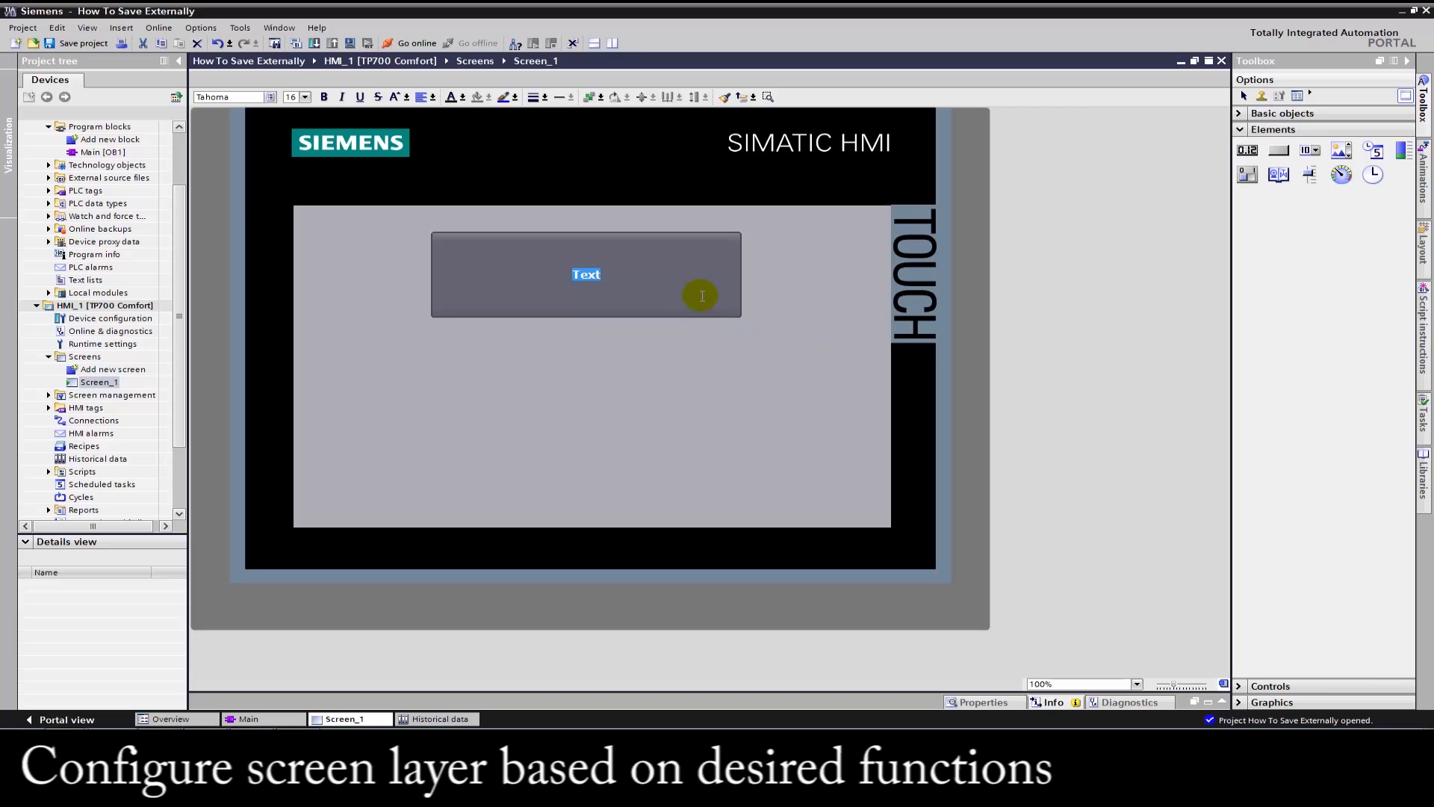
Label the button 'Start Data Log', paste a copy and relabel it 'Stop Data Log'.
{"action": "type", "text": "Start Data Log"}
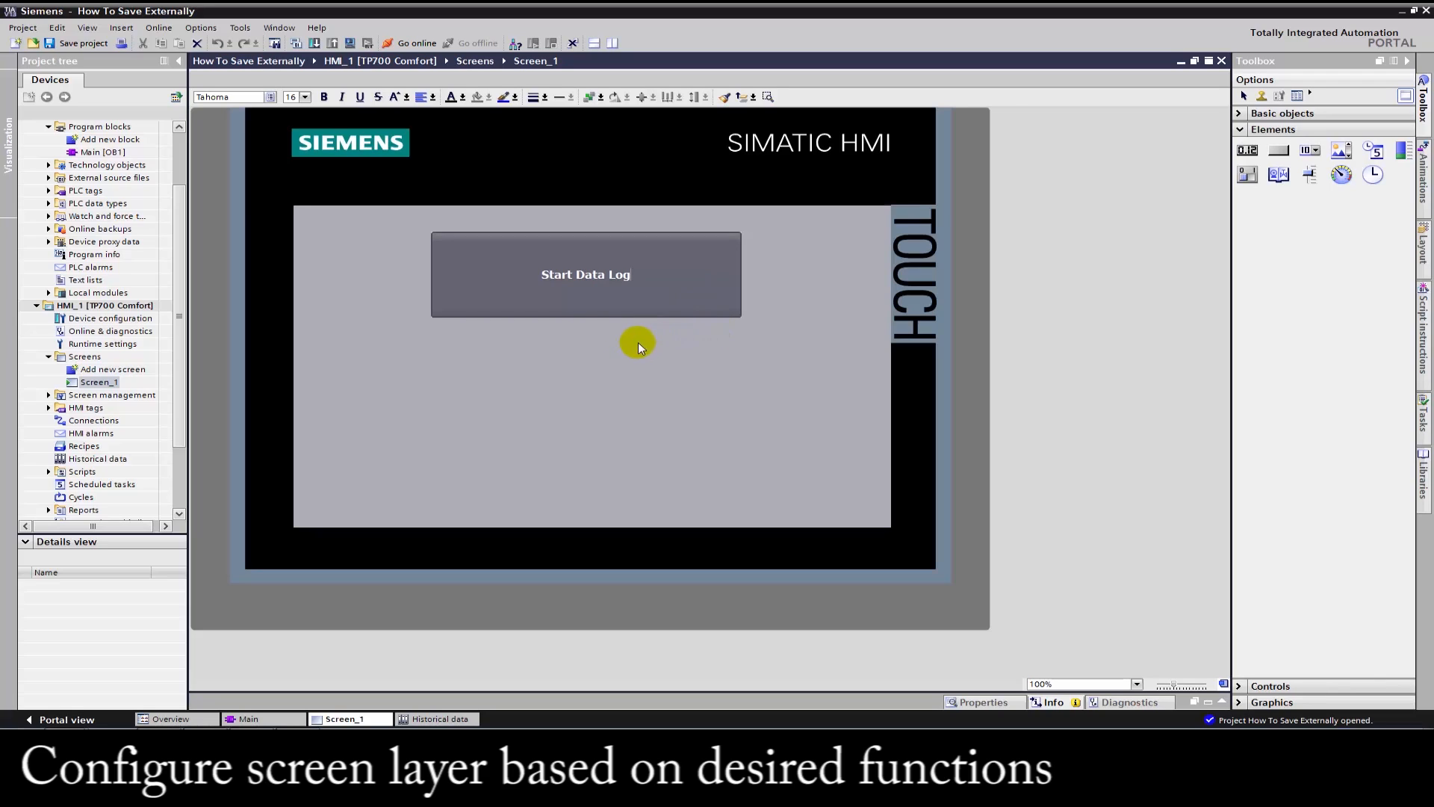
{"action": "left_click", "coordinate": [586, 274]}
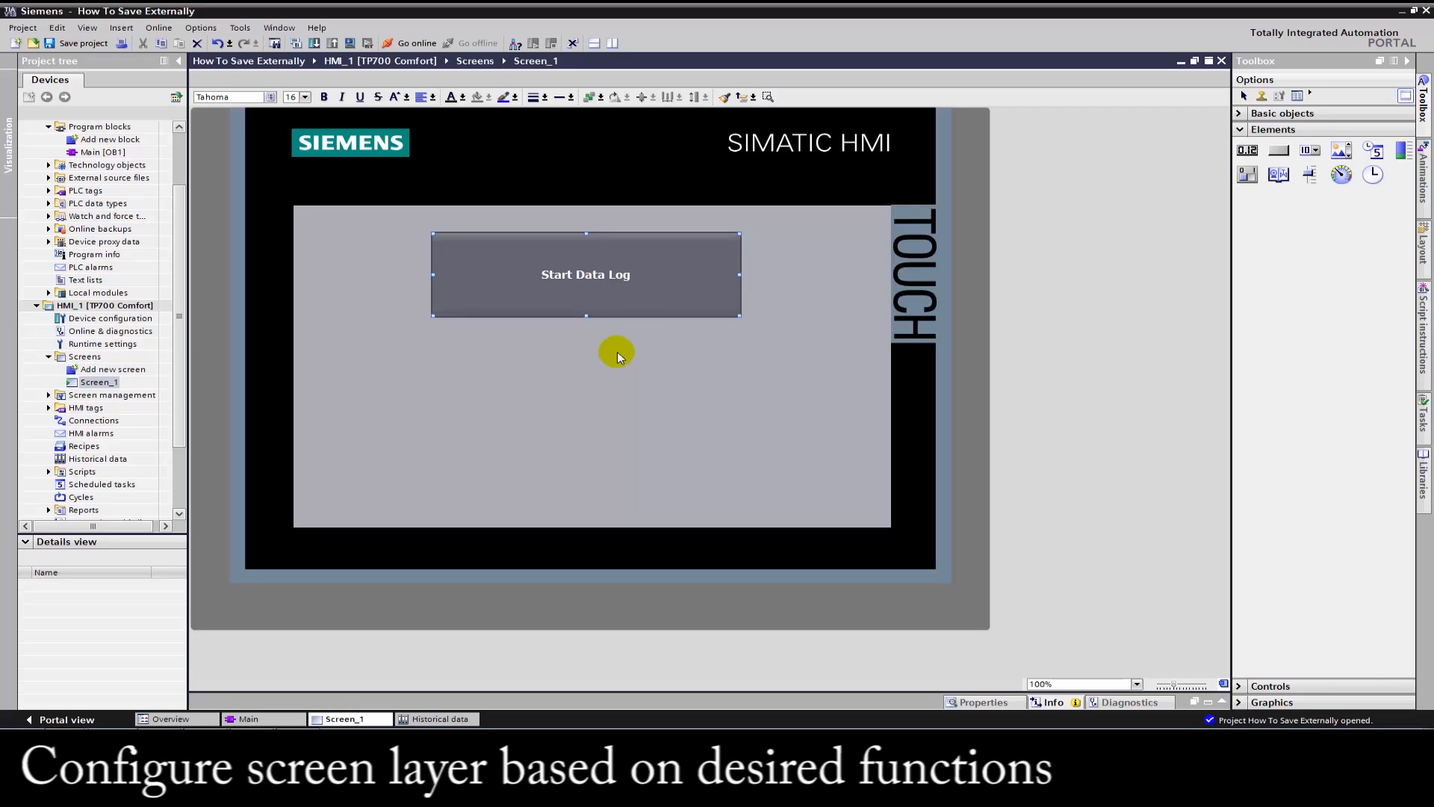
{"action": "right_click", "coordinate": [586, 274]}
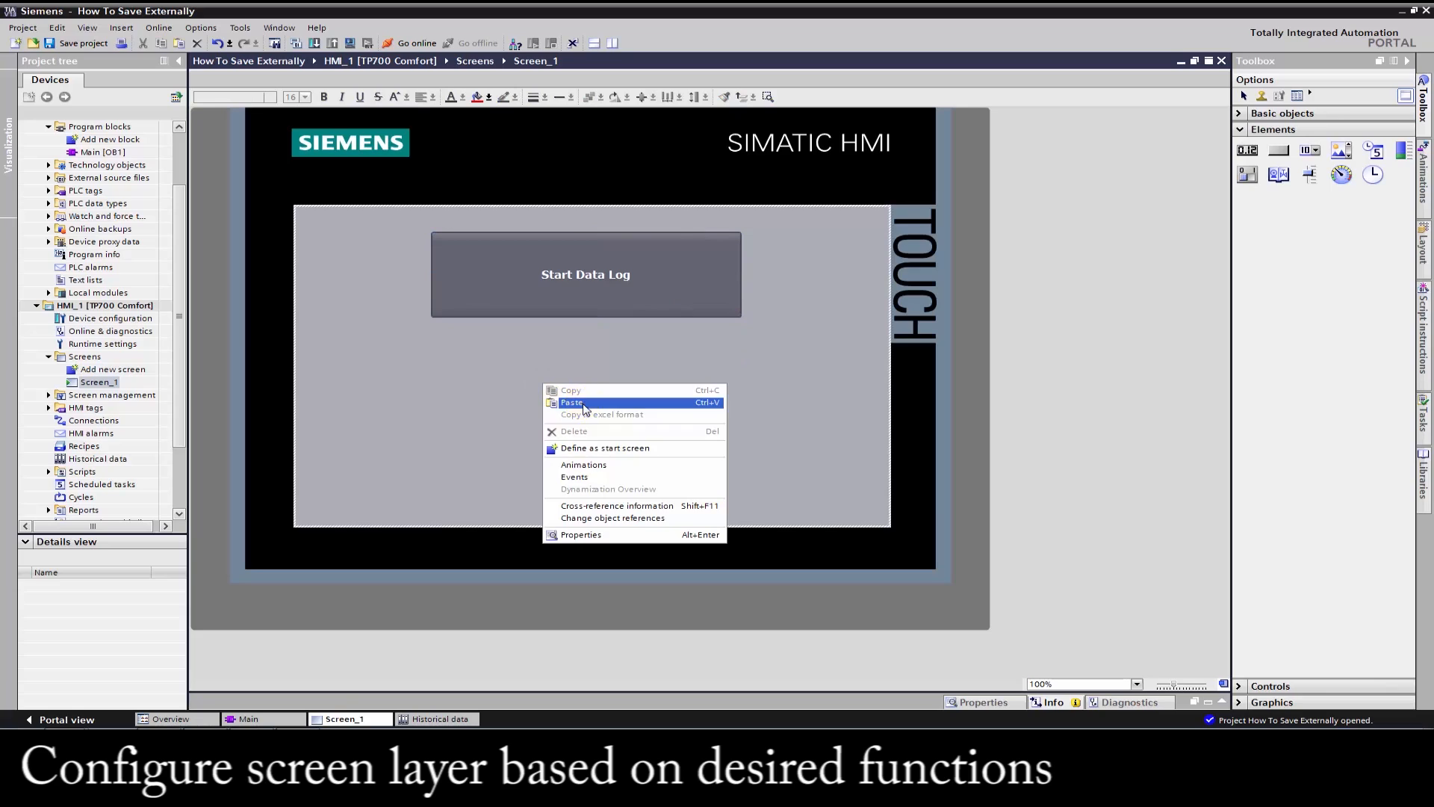
{"action": "left_click", "coordinate": [570, 403]}
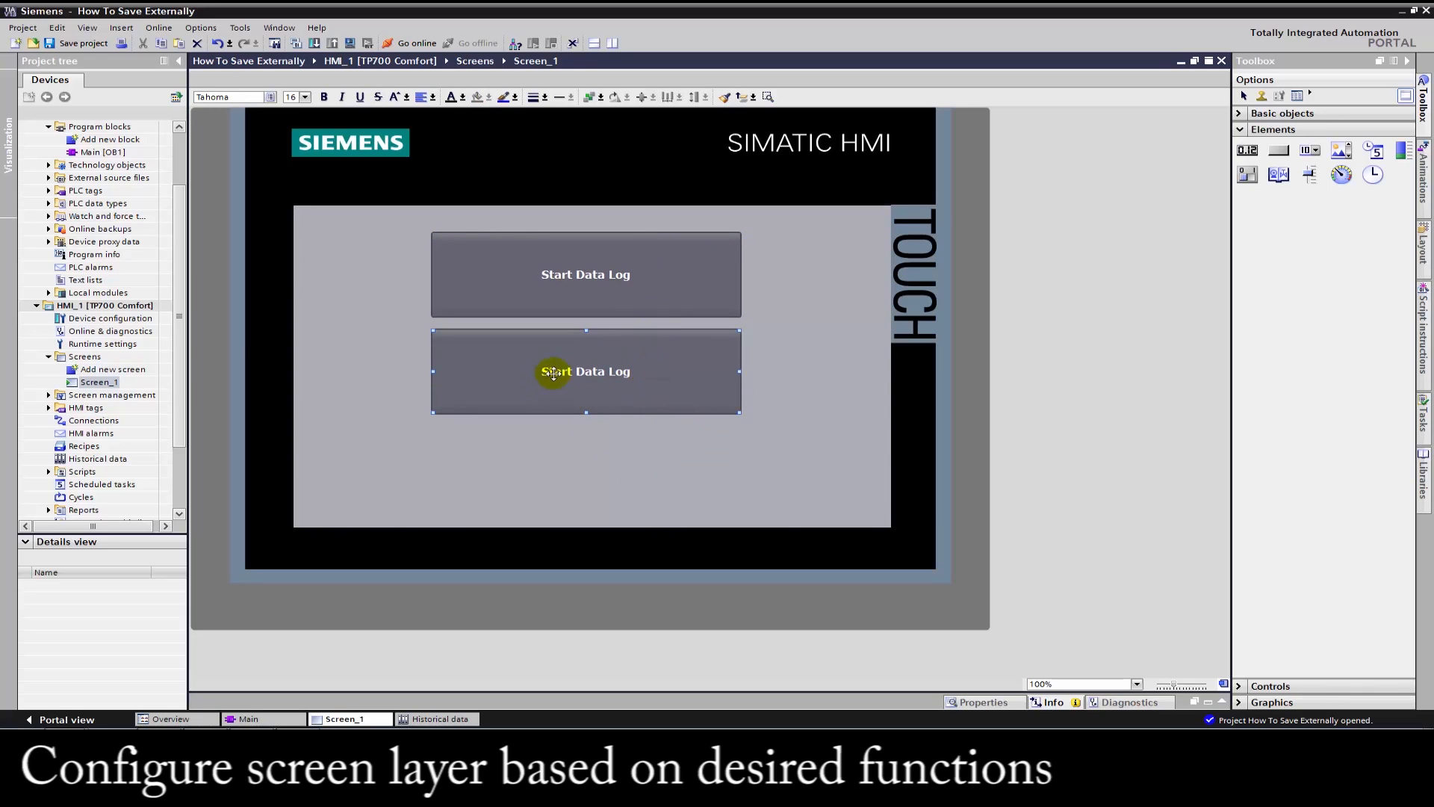
{"action": "right_click", "coordinate": [565, 371]}
{"action": "type", "text": "op"}
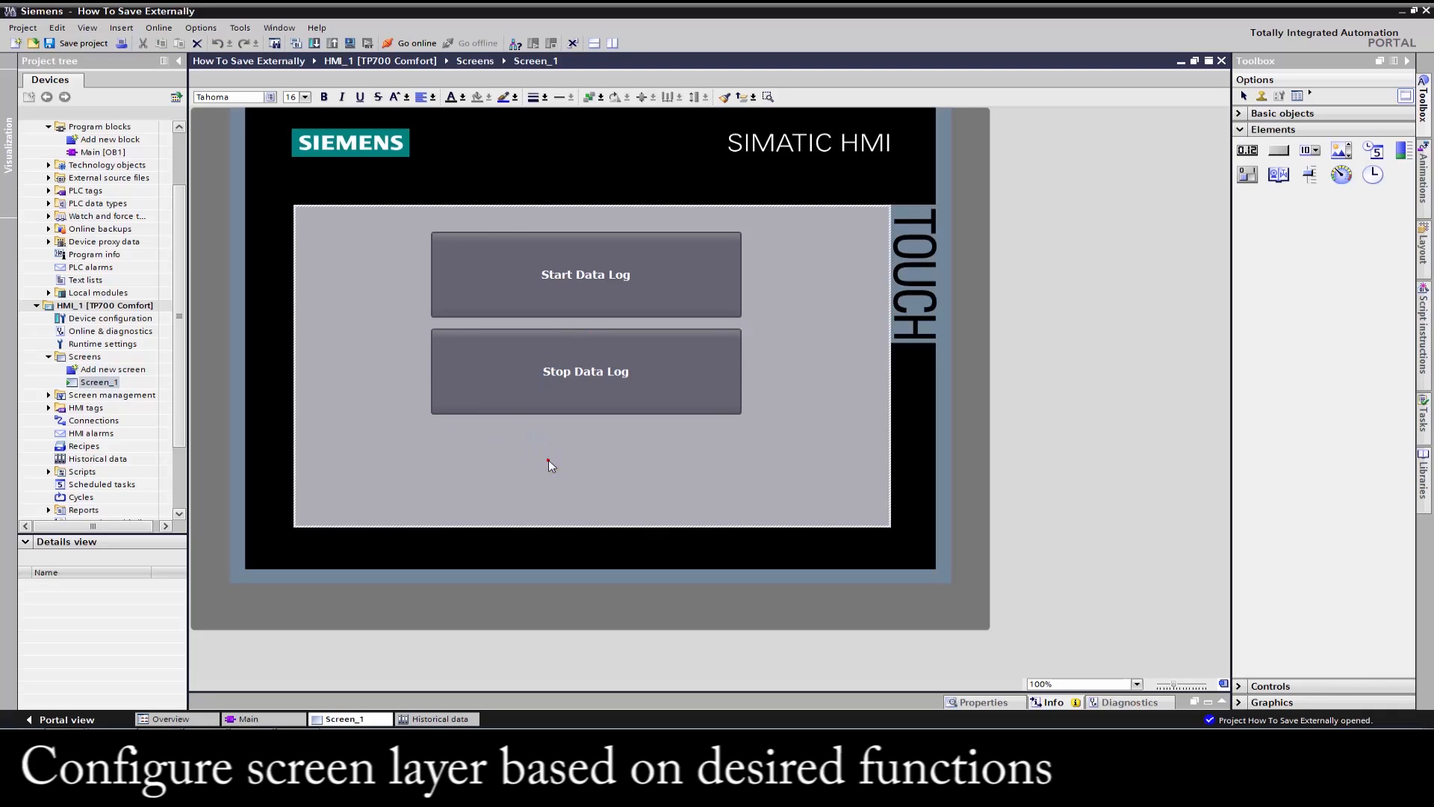
{"action": "left_click", "coordinate": [584, 274]}
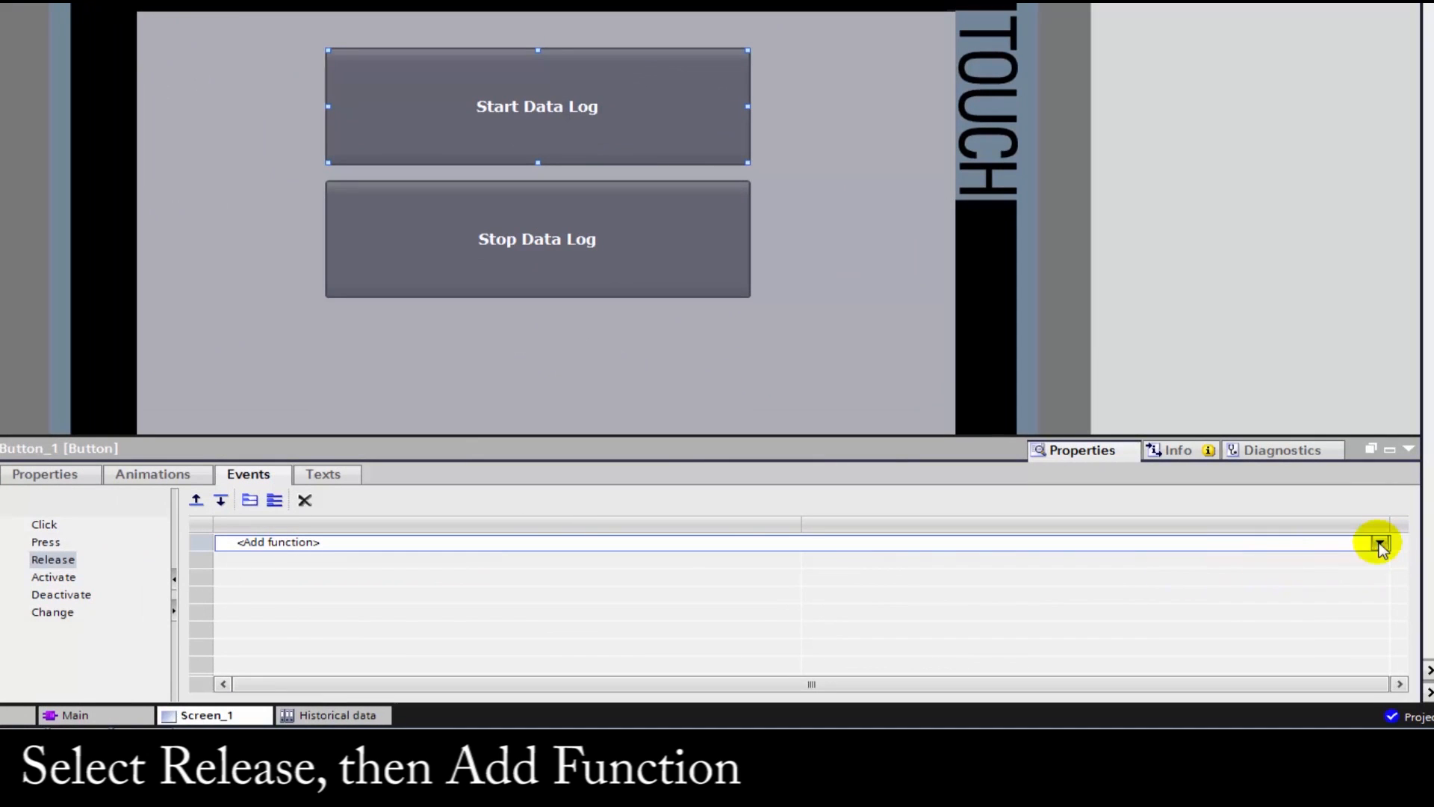
Assign StartLogging with log Data_log_1 to the Start Data Log button's Release event.
{"action": "left_click", "coordinate": [1378, 541]}
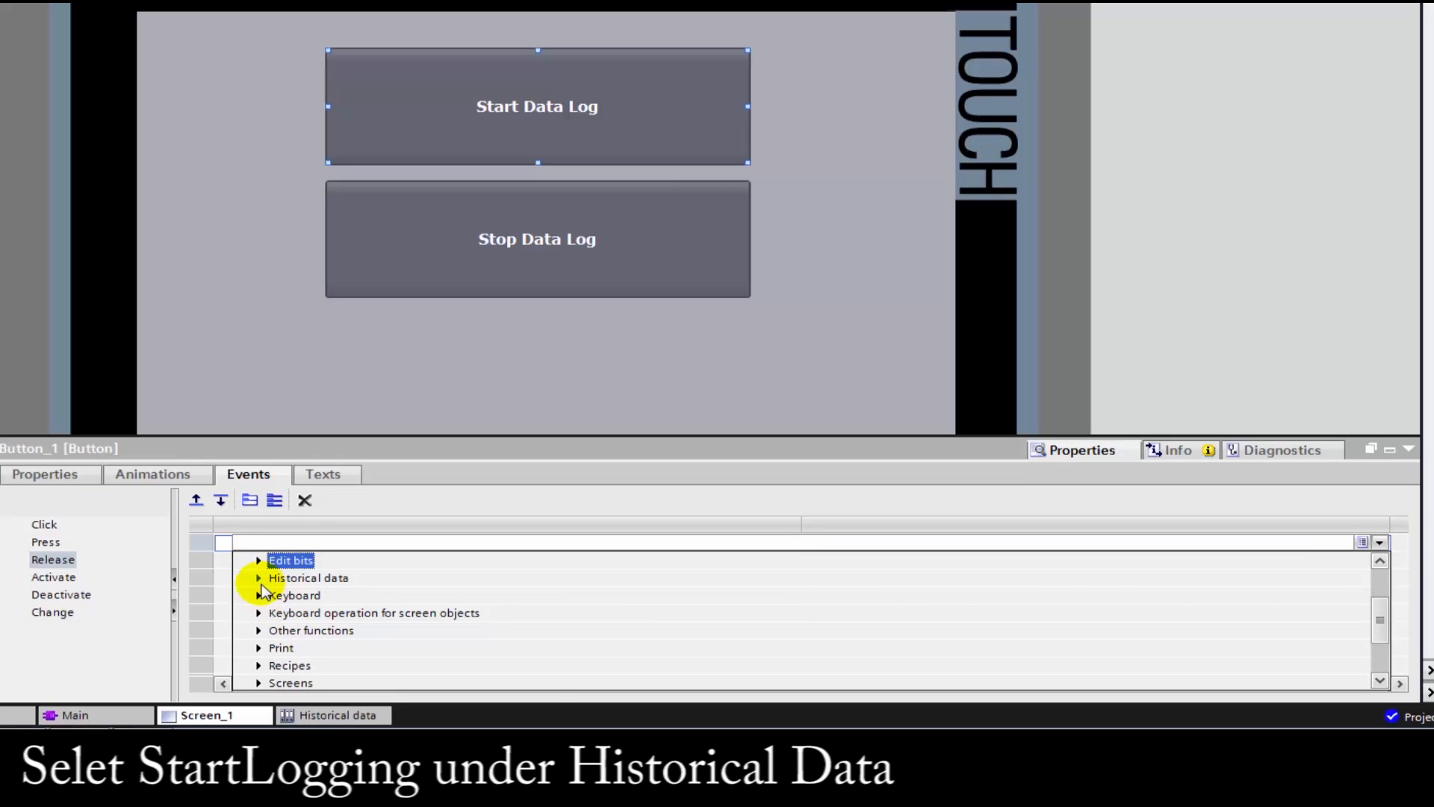
{"action": "left_click", "coordinate": [259, 578]}
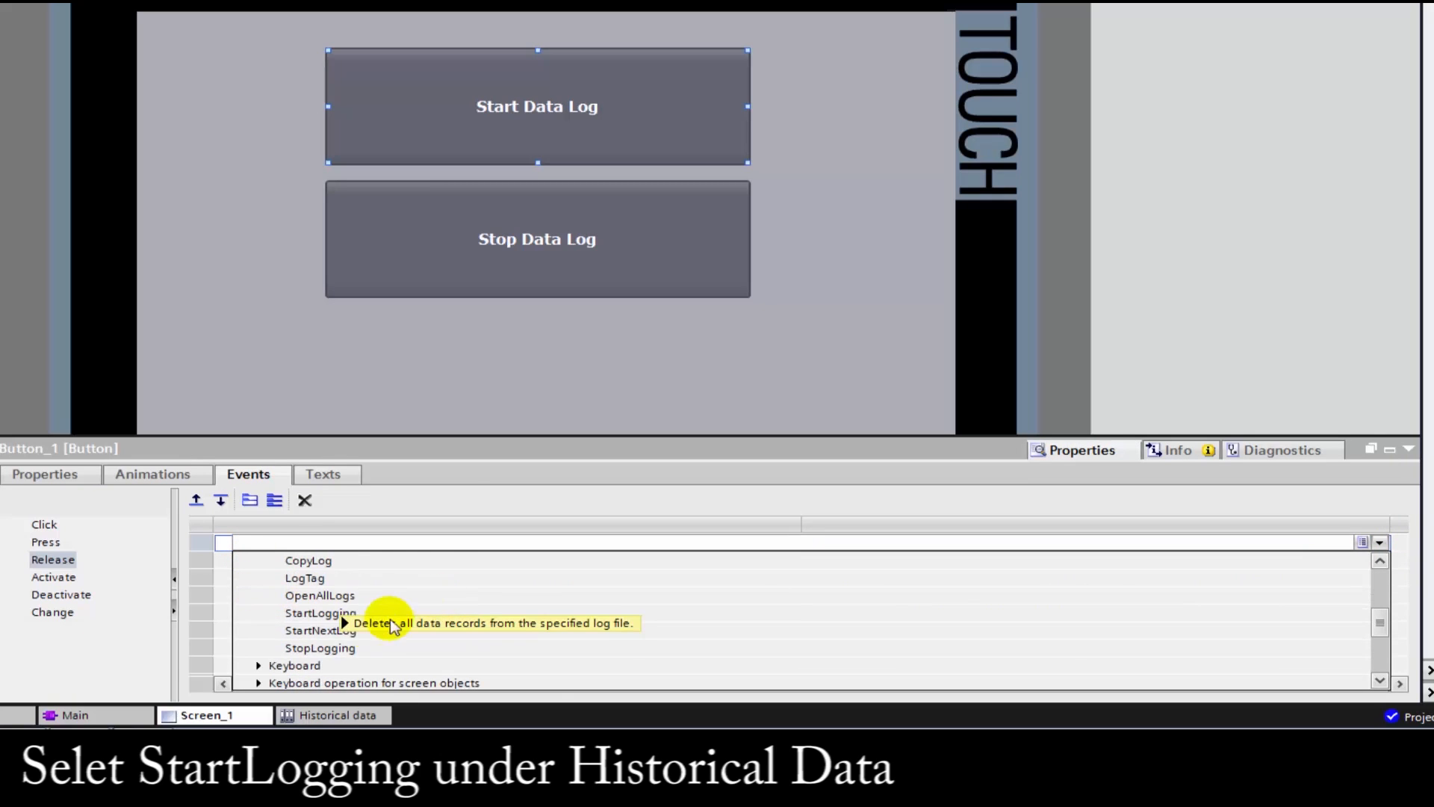
{"action": "left_click", "coordinate": [320, 612]}
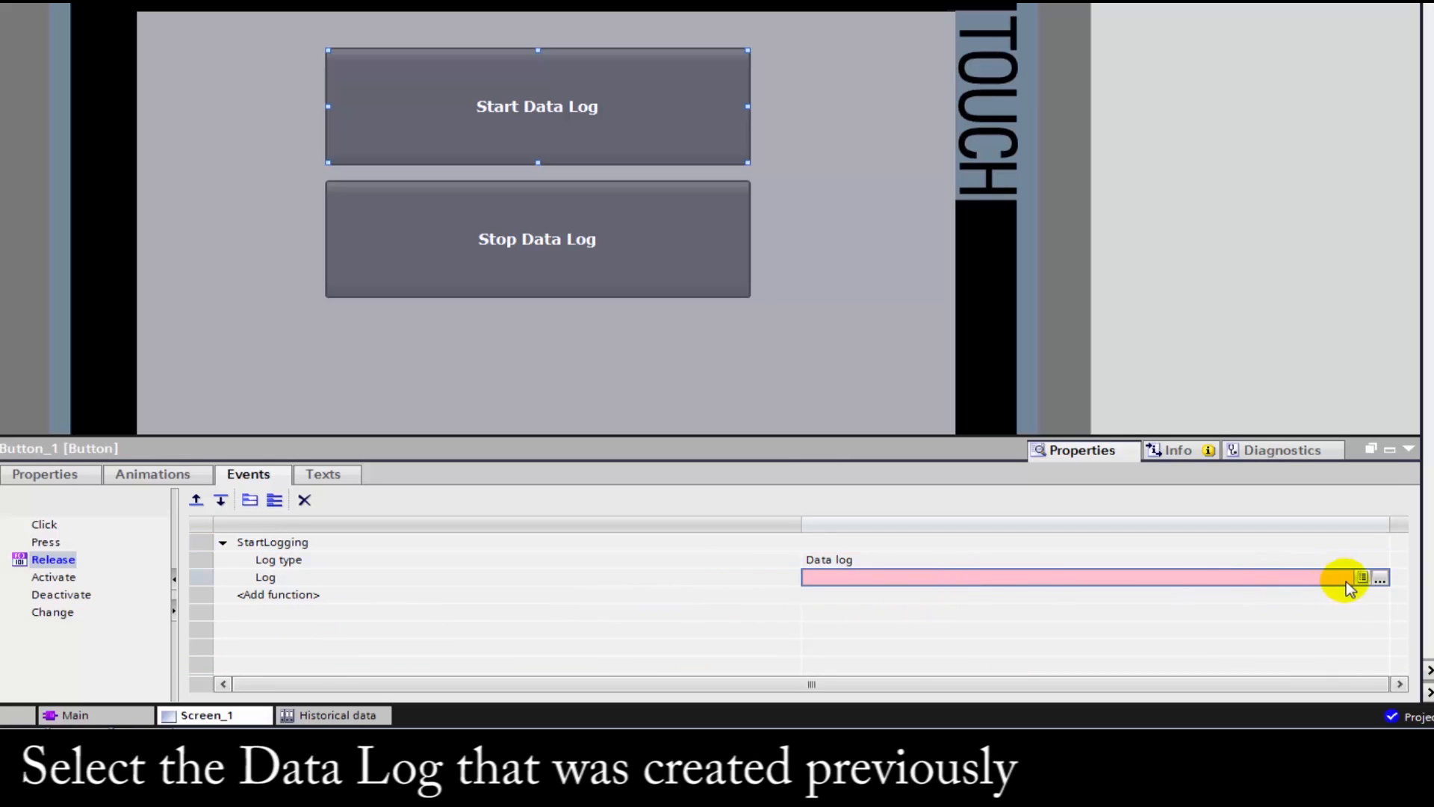
{"action": "left_click", "coordinate": [1381, 578]}
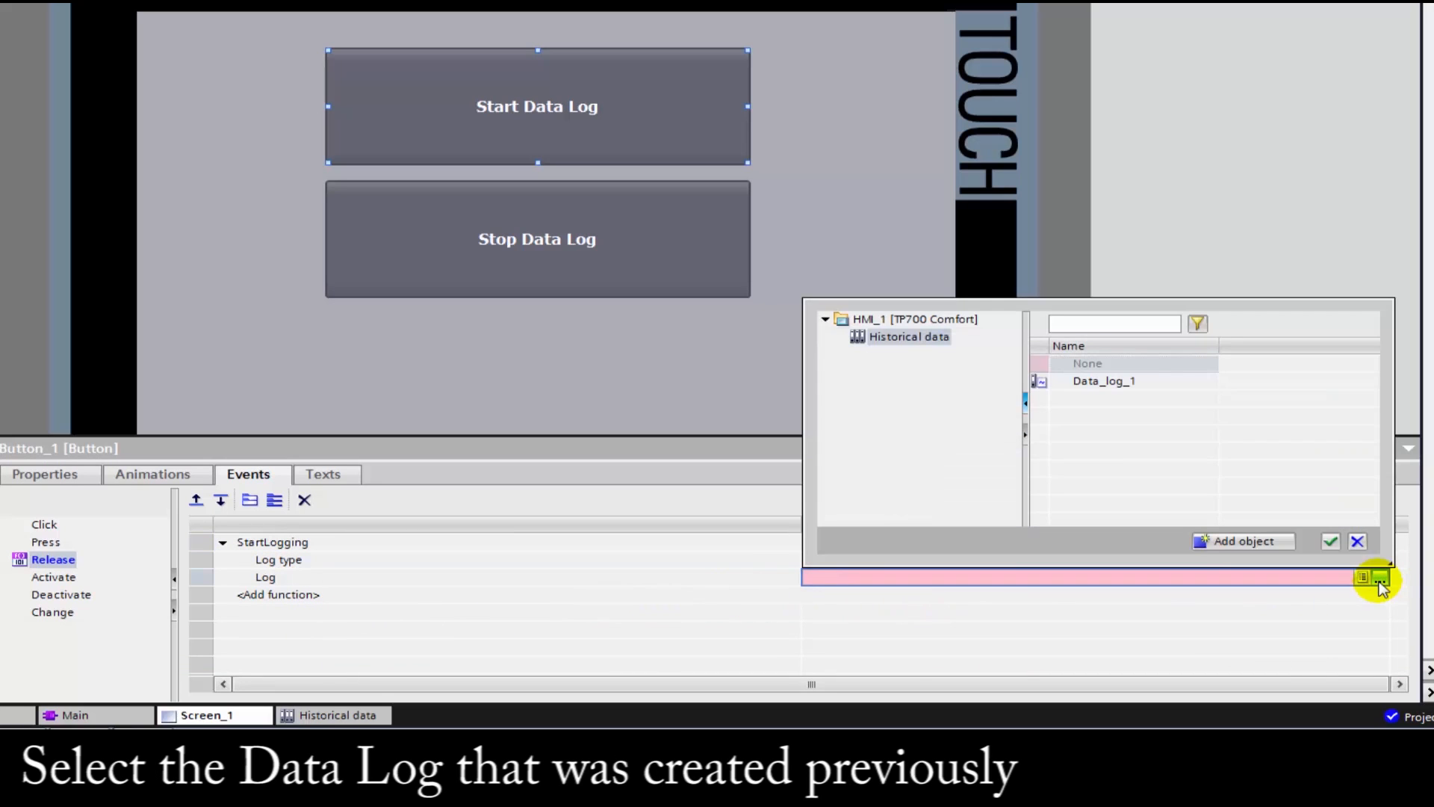
{"action": "left_click", "coordinate": [1104, 380]}
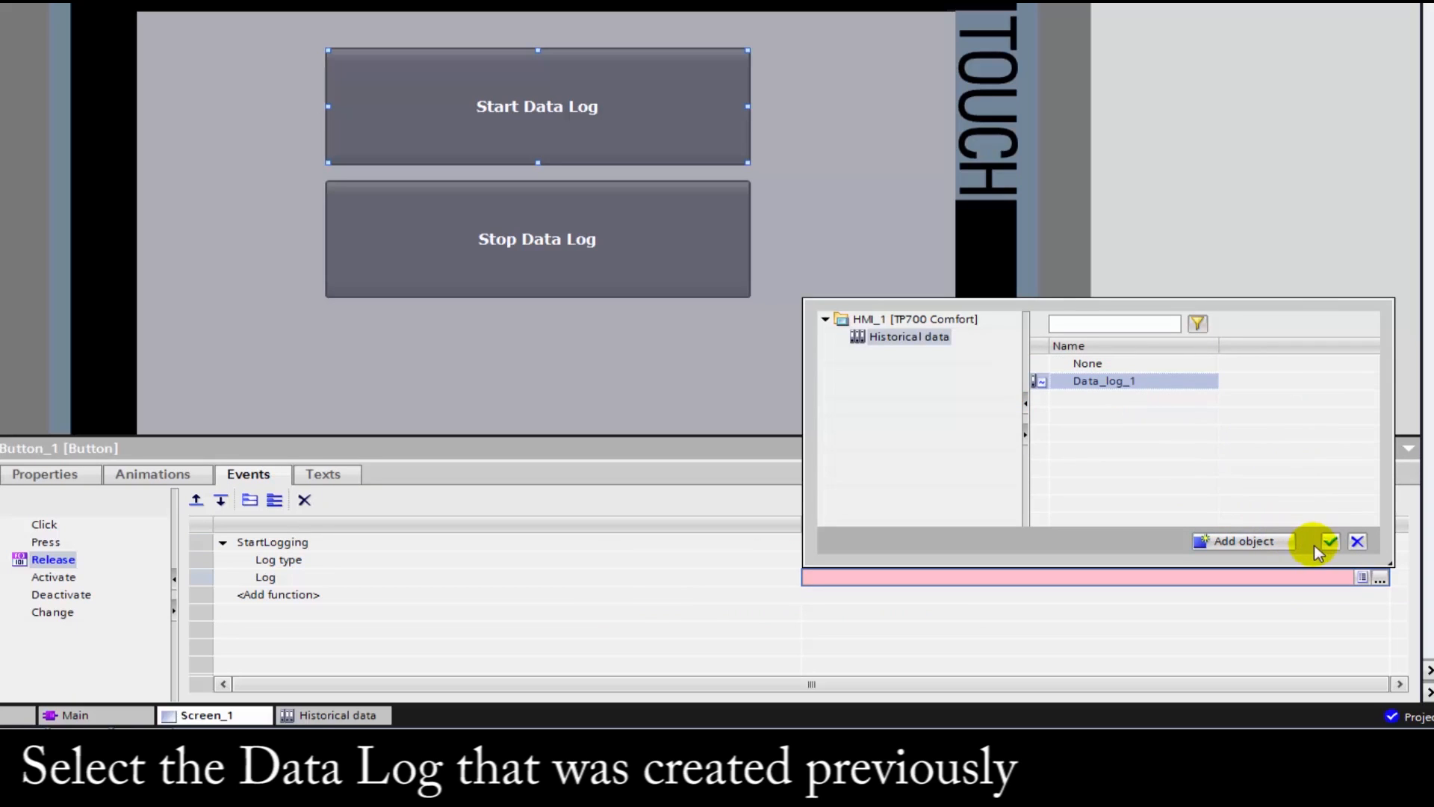
{"action": "left_click", "coordinate": [1329, 540]}
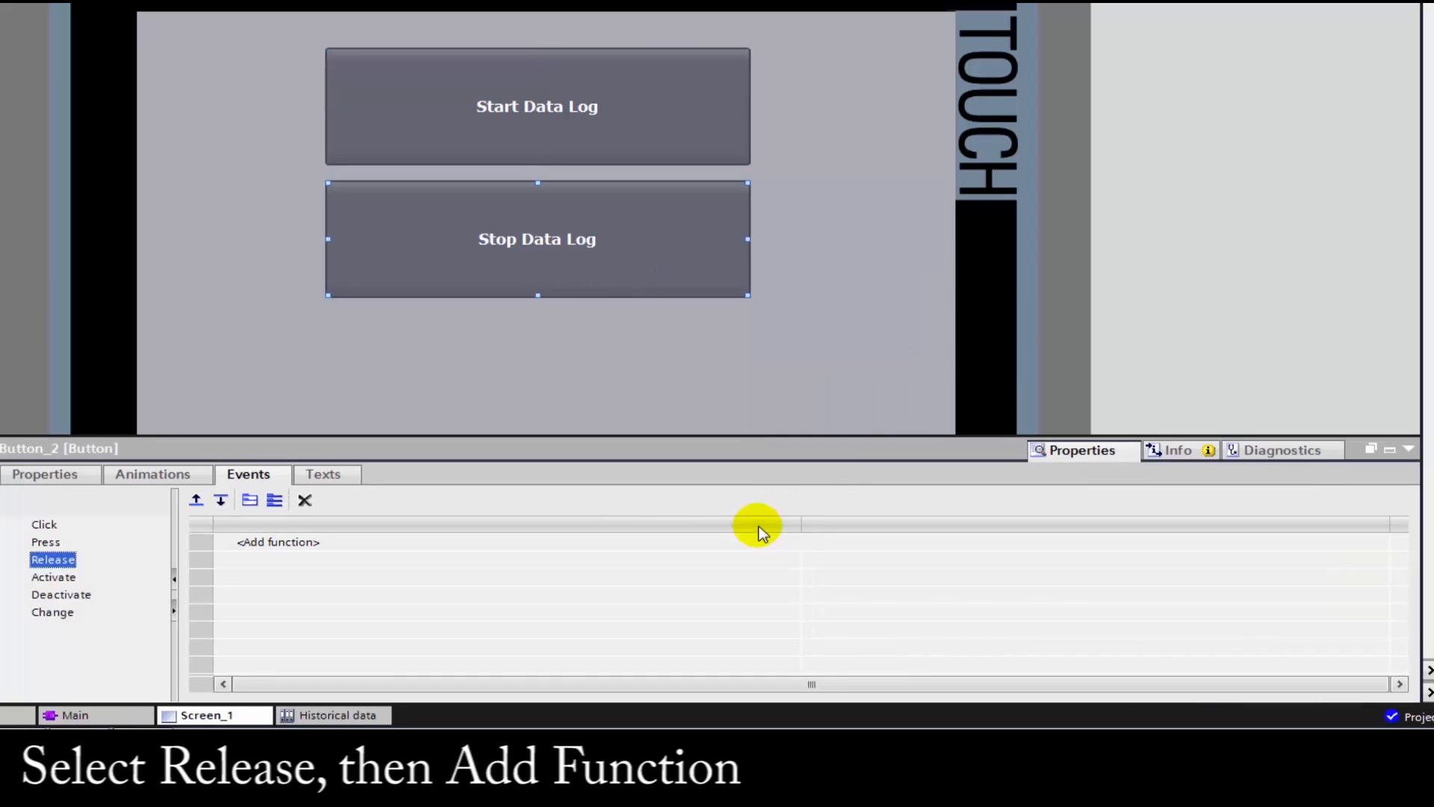
{"action": "mouse_move", "coordinate": [1164, 524]}
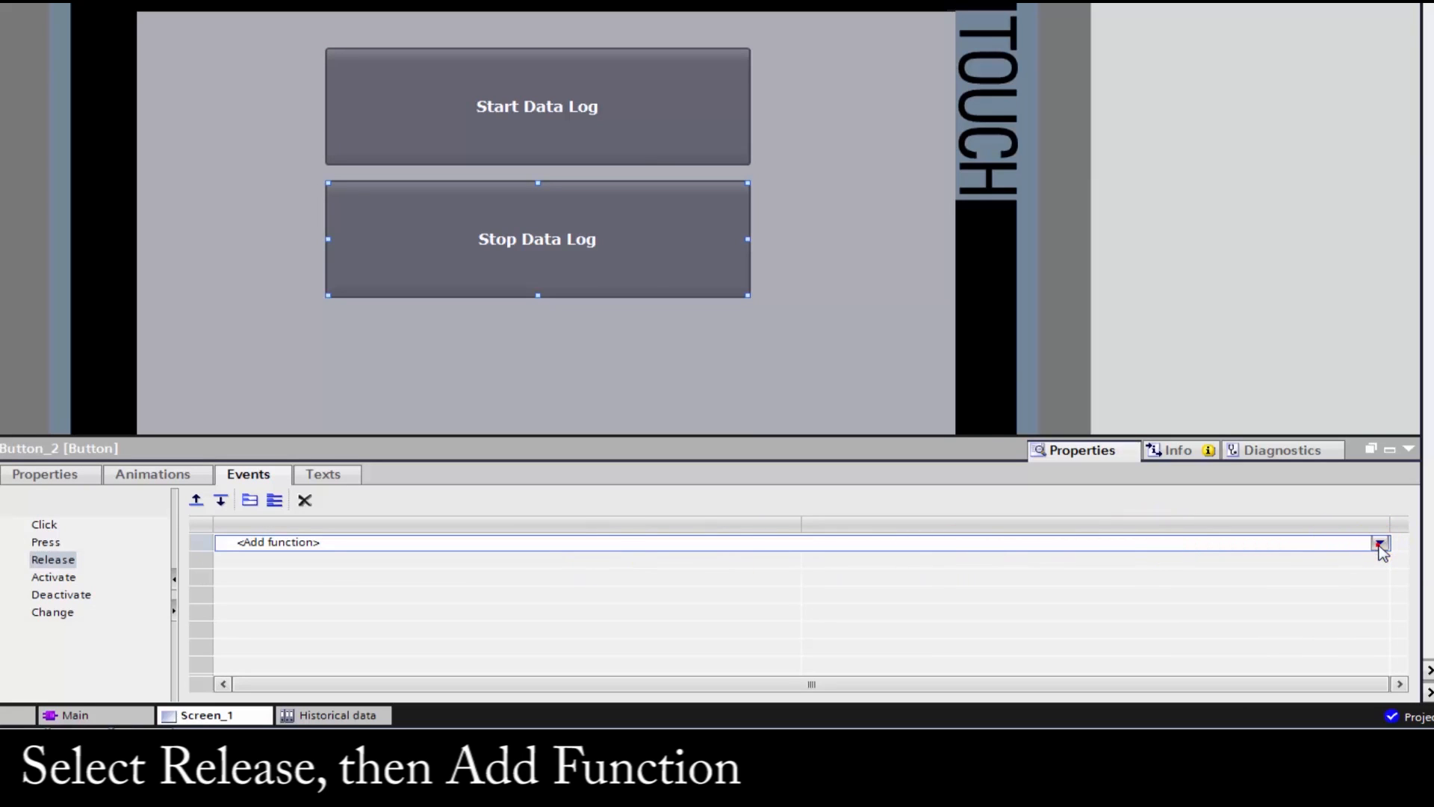
Add StopLogging to Stop Data Log's Release event and open the data log picker.
{"action": "left_click", "coordinate": [1380, 541]}
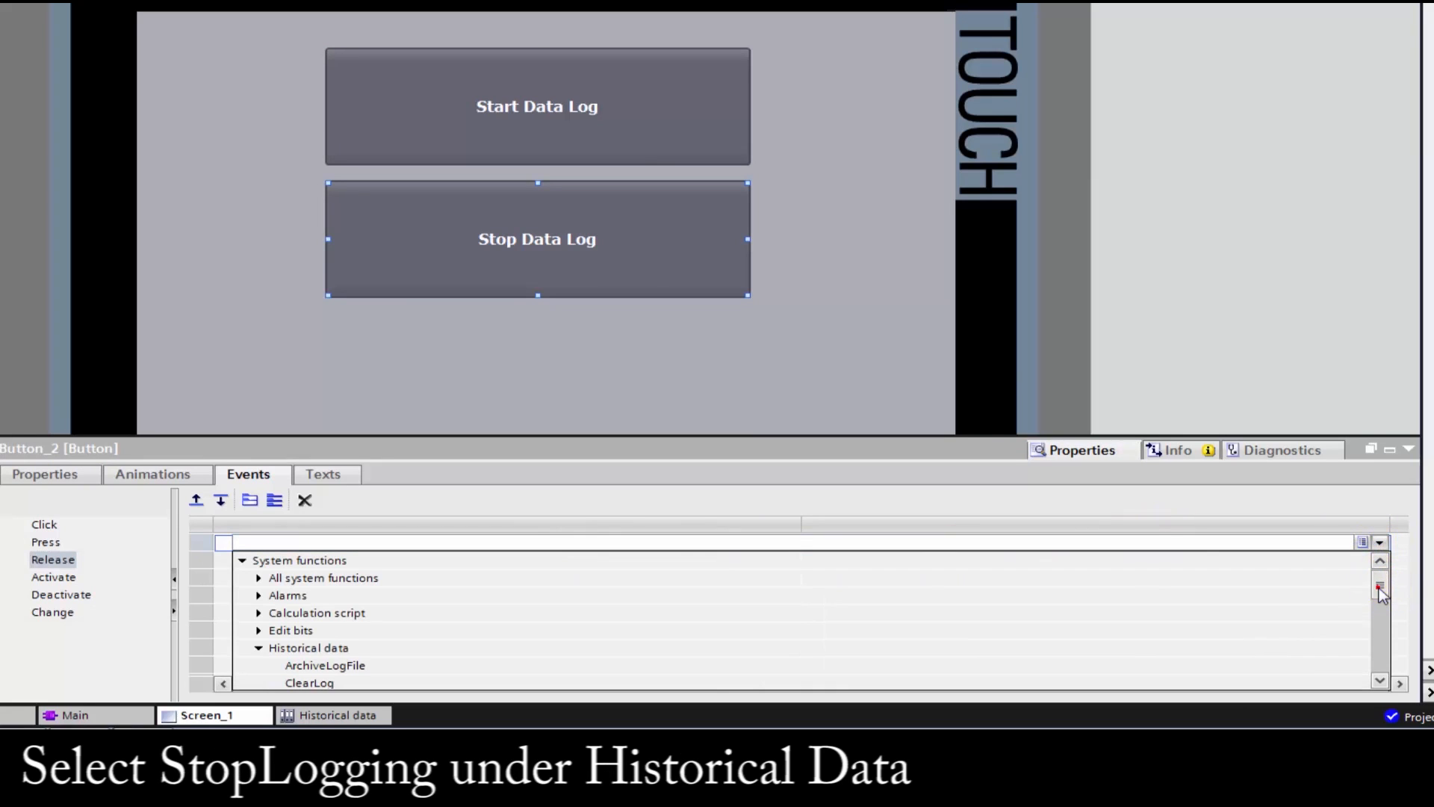
{"action": "scroll", "scroll_direction": "down", "scroll_amount": 3}
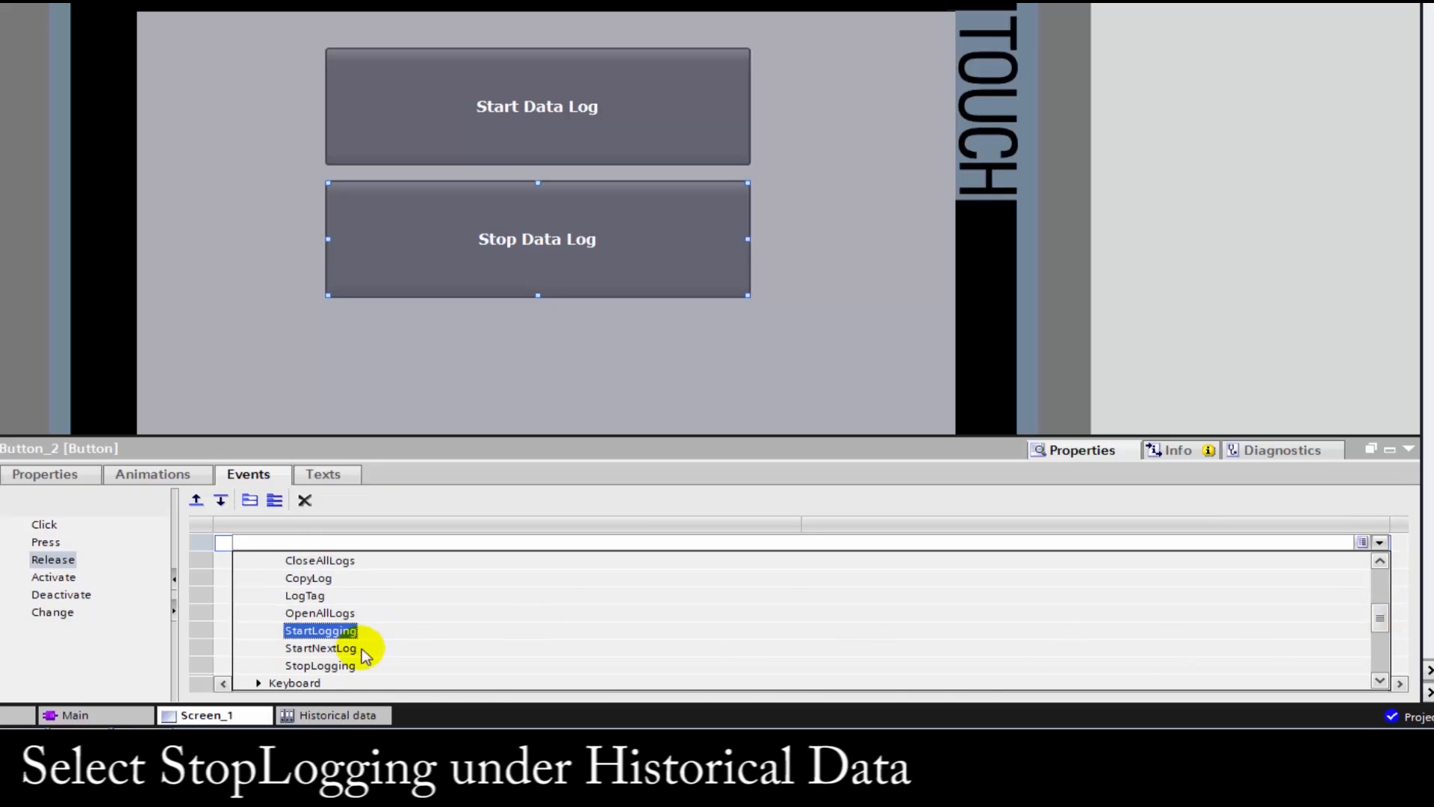
{"action": "mouse_move", "coordinate": [320, 665]}
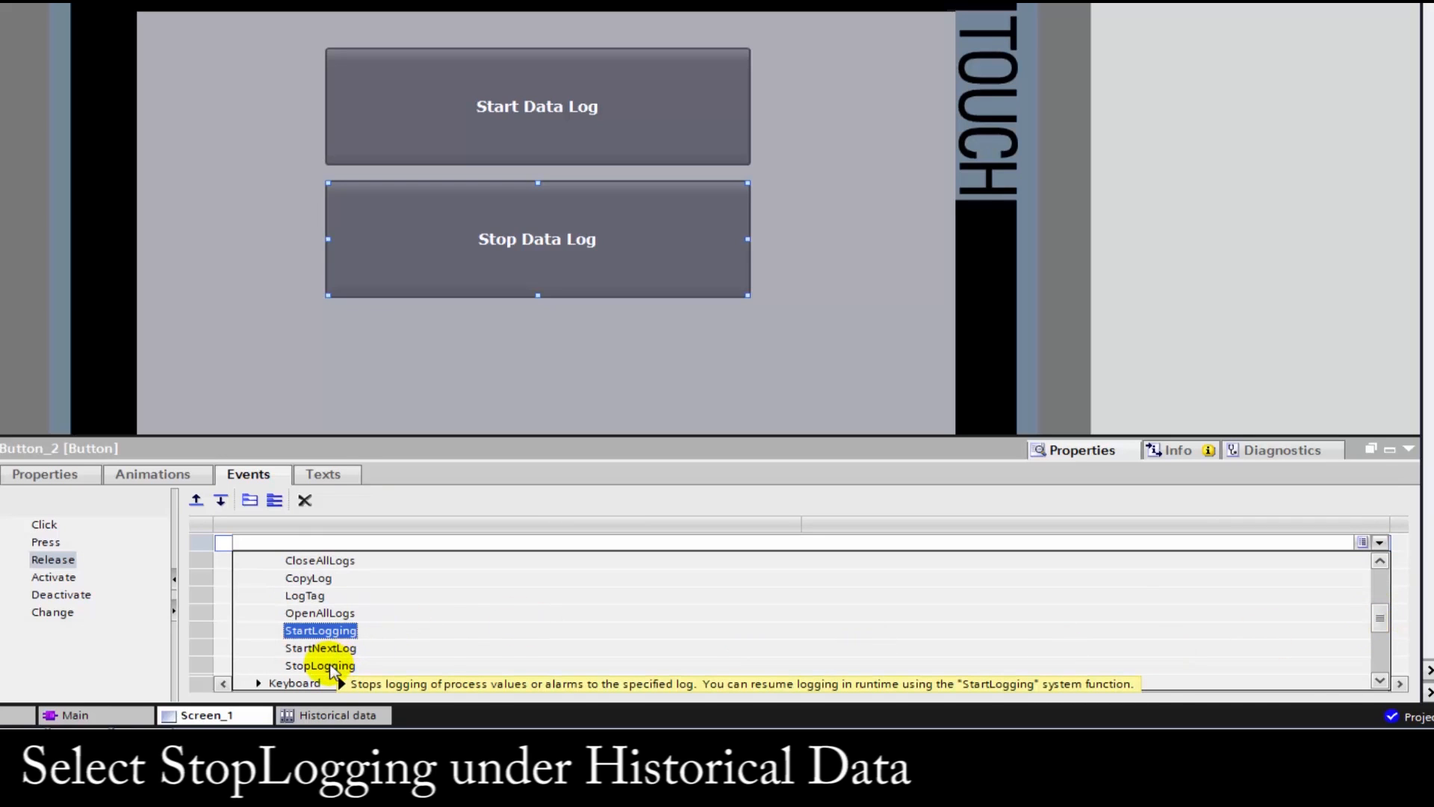
{"action": "left_click", "coordinate": [319, 664]}
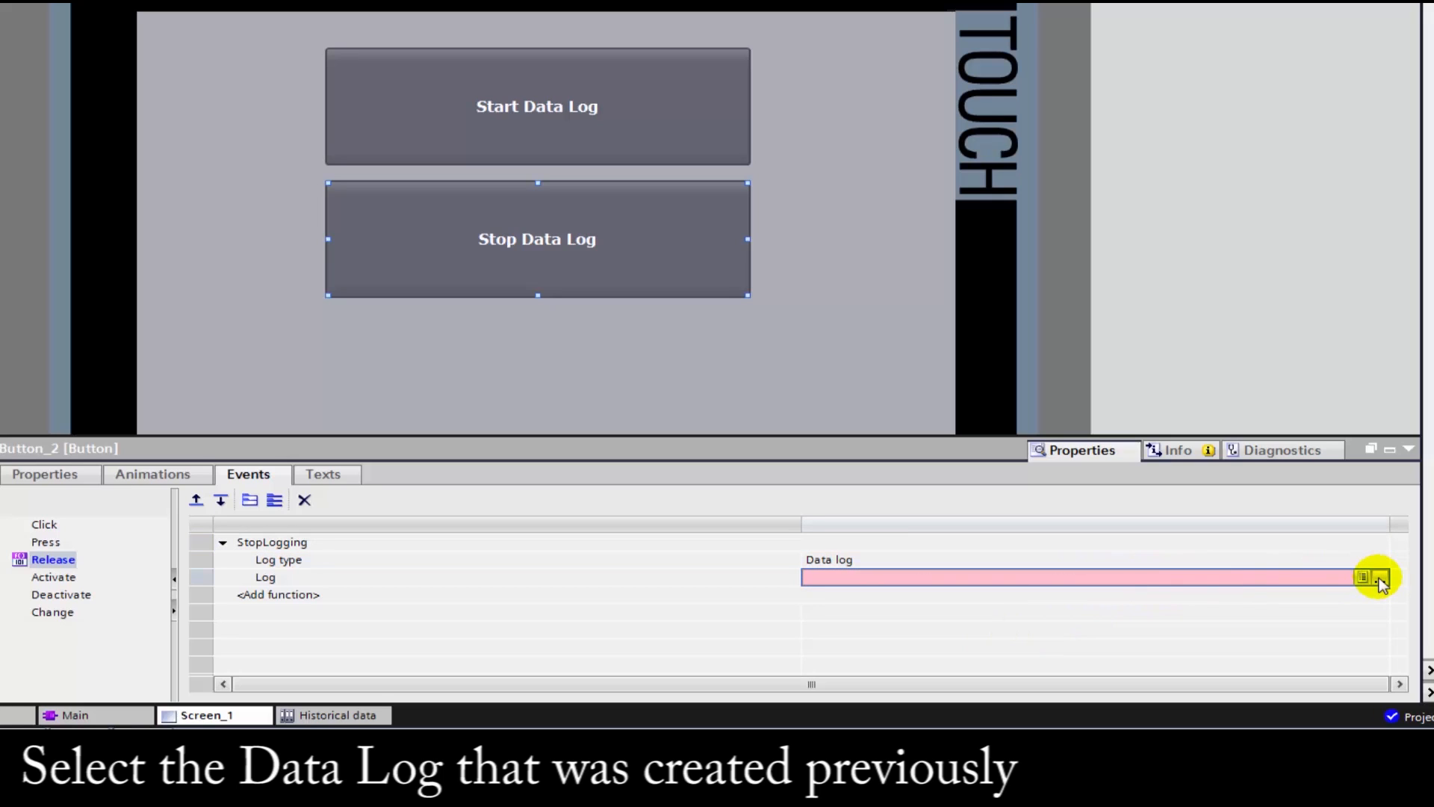
{"action": "left_click", "coordinate": [1362, 576]}
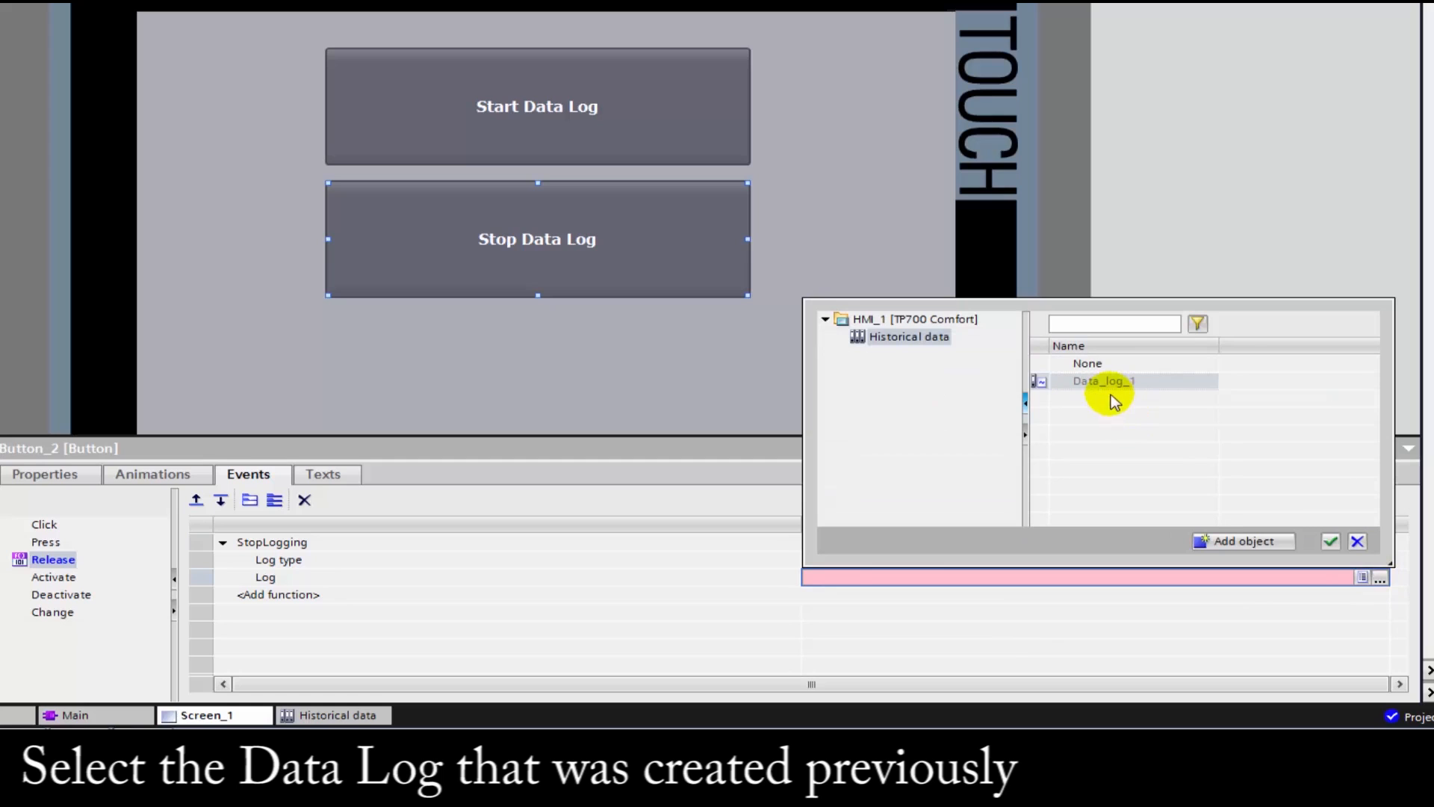